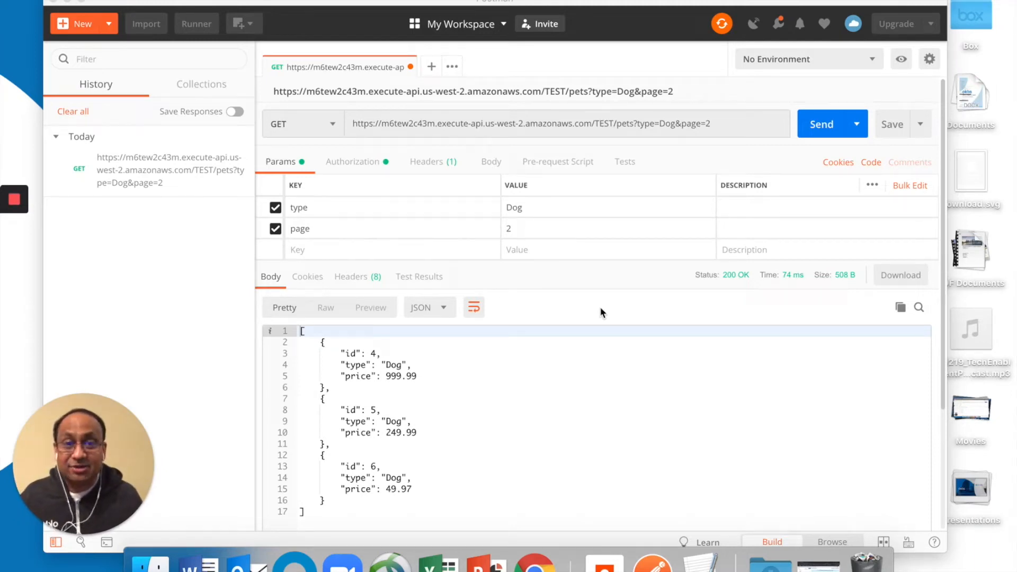
mouse_move(665, 348)
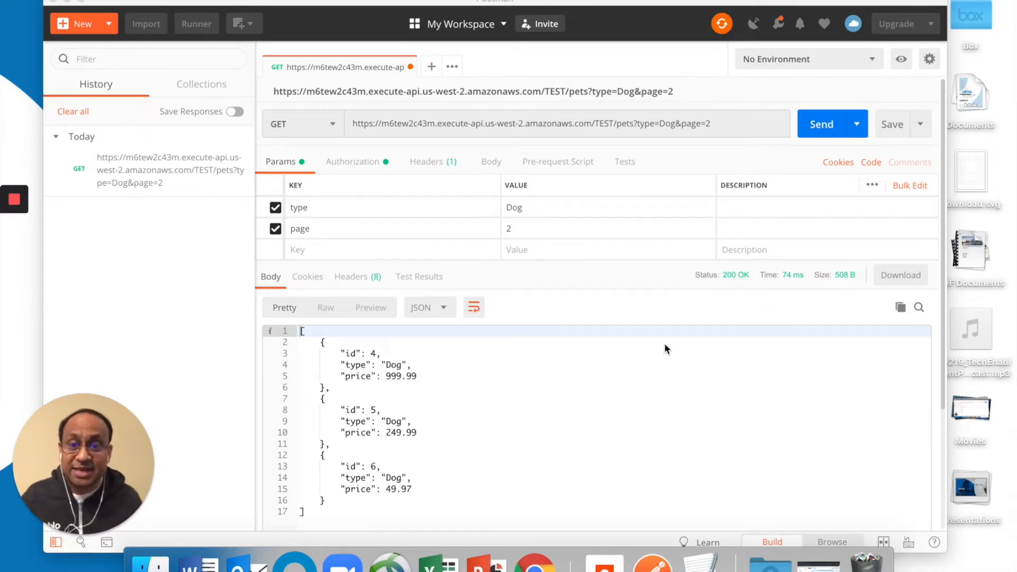
mouse_move(401, 390)
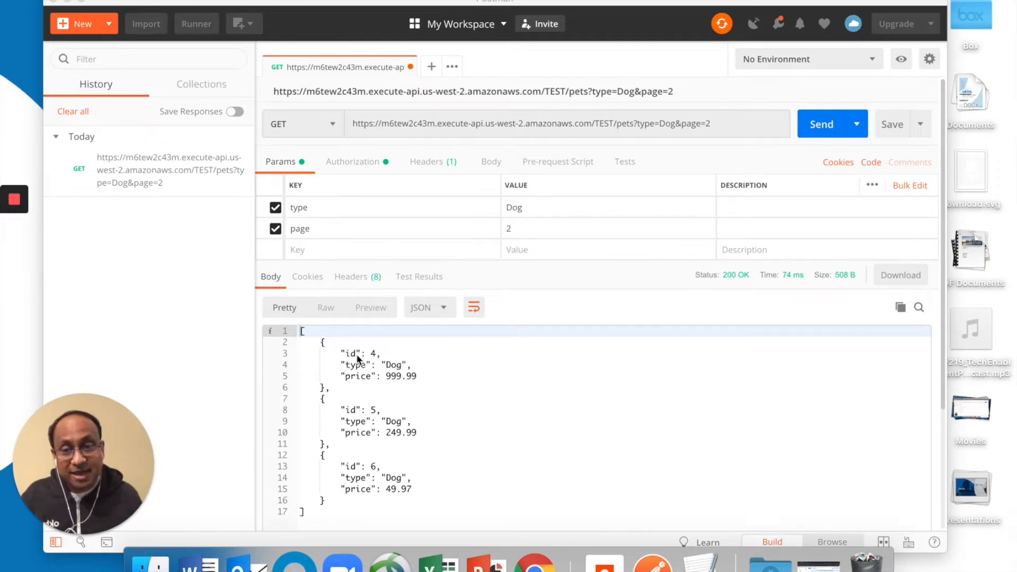
mouse_move(419, 476)
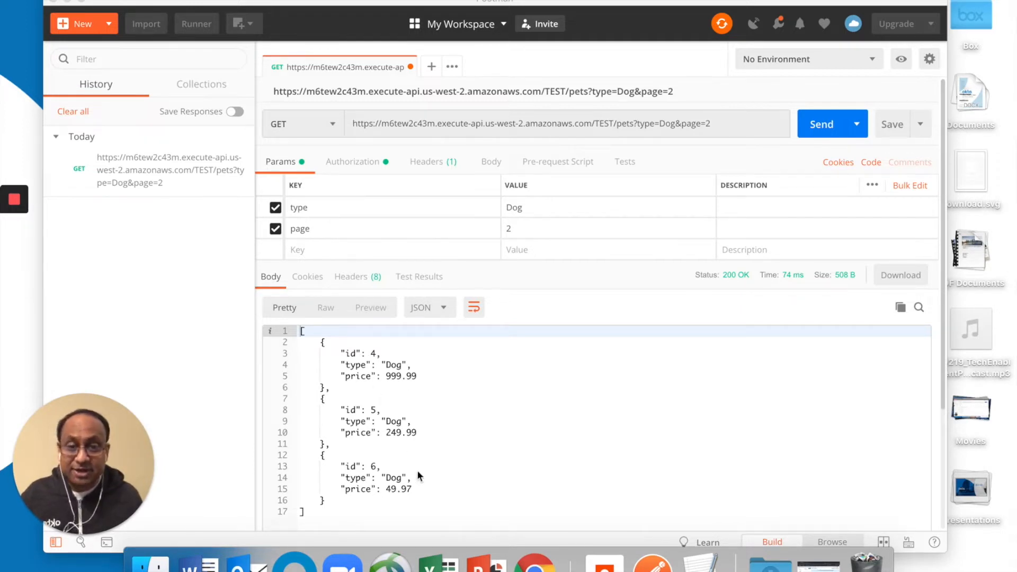
mouse_move(414, 429)
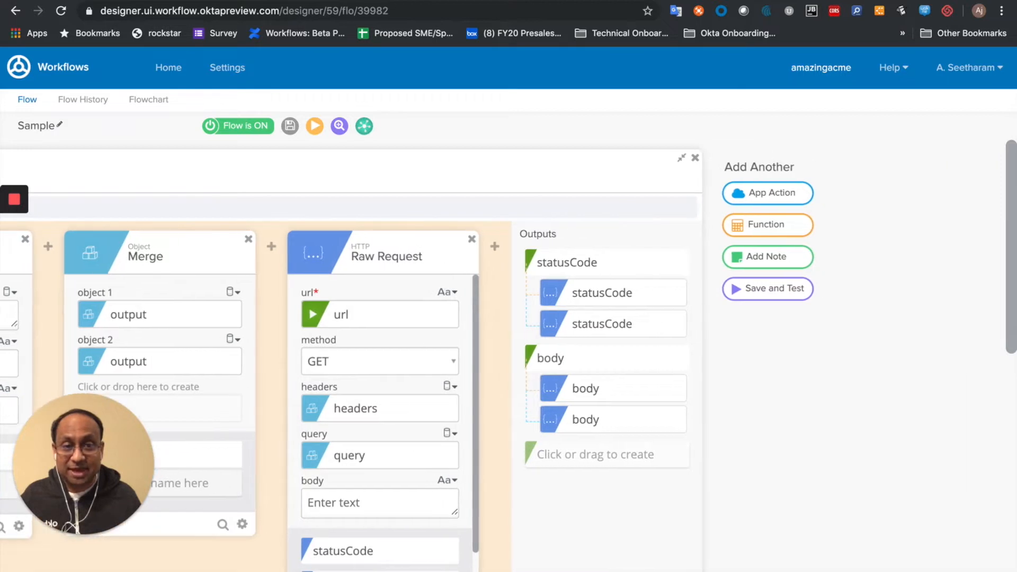
mouse_move(796, 229)
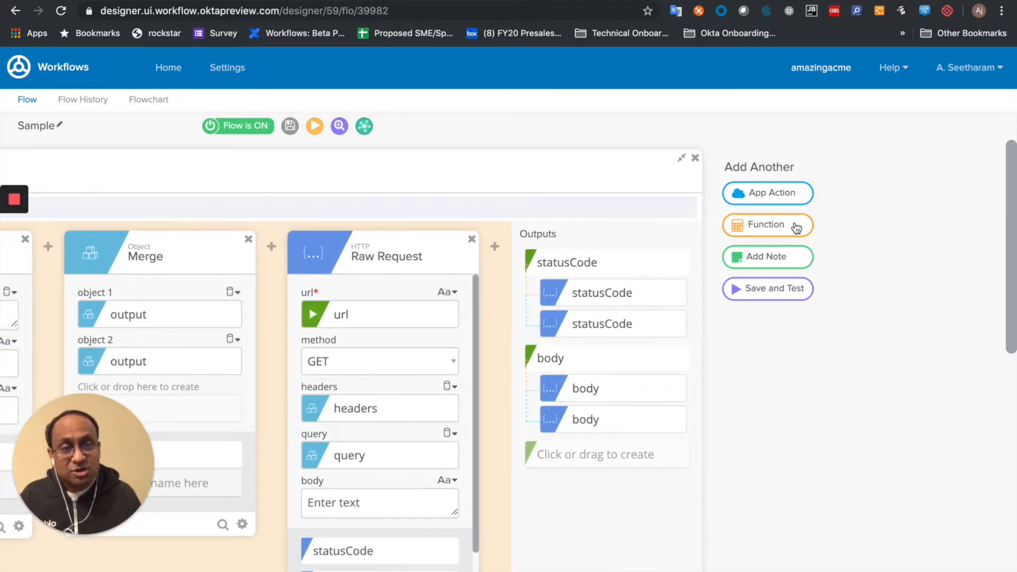
Add a Text Compose card reading 'statusCode is' with the Raw Request statusCode output.
click(767, 224)
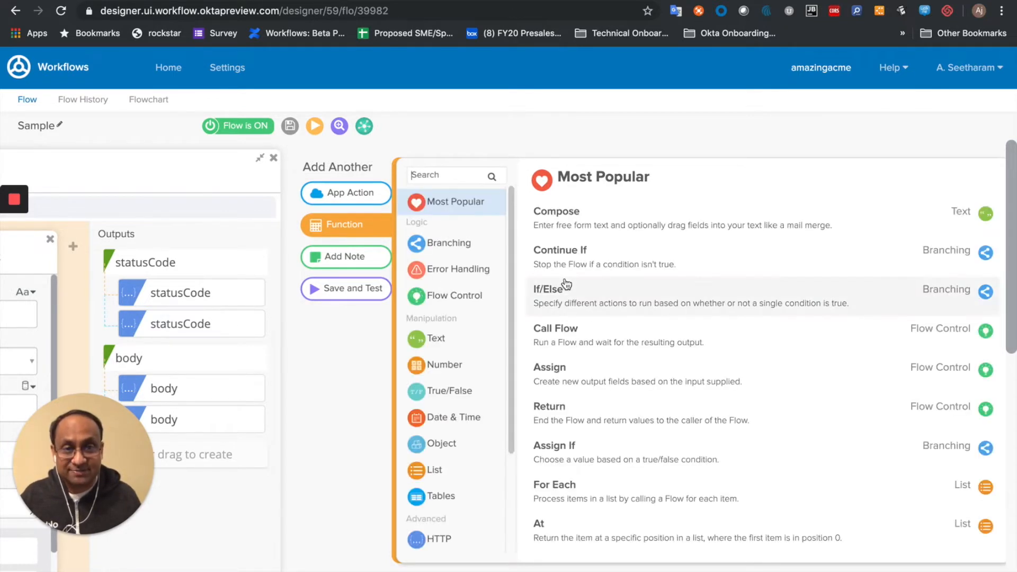
click(436, 338)
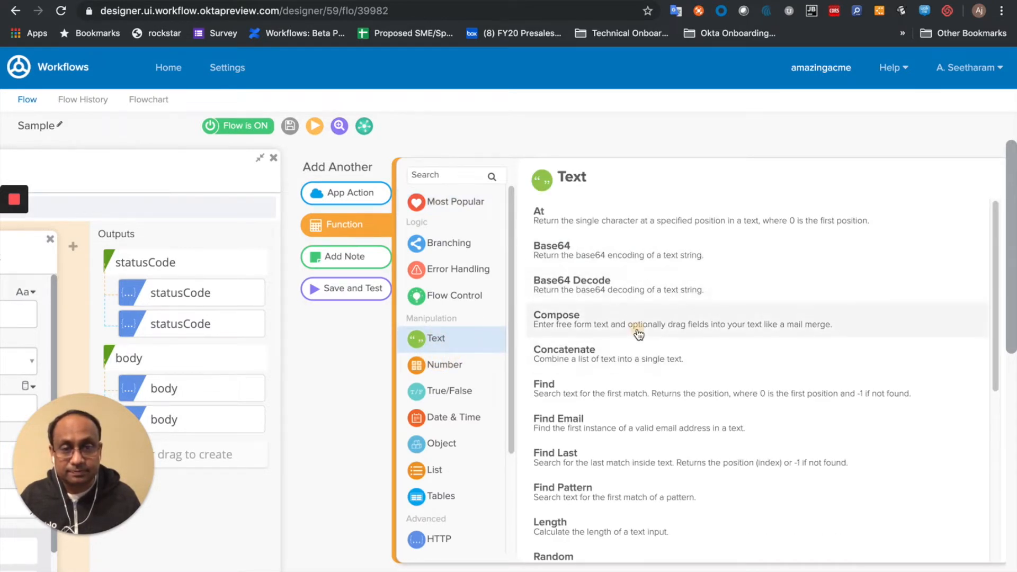
click(556, 319)
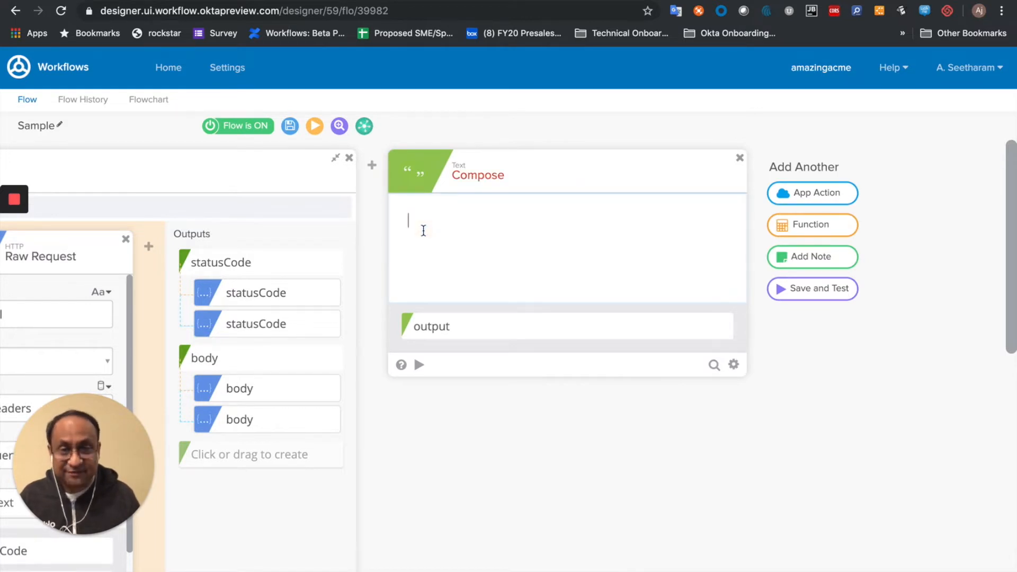
text(statusCode)
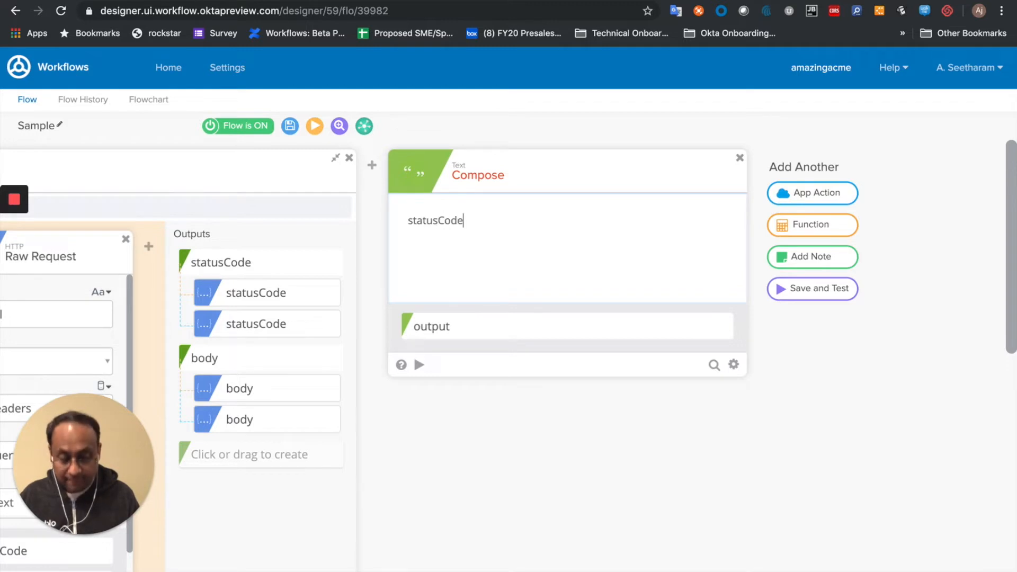
text(is)
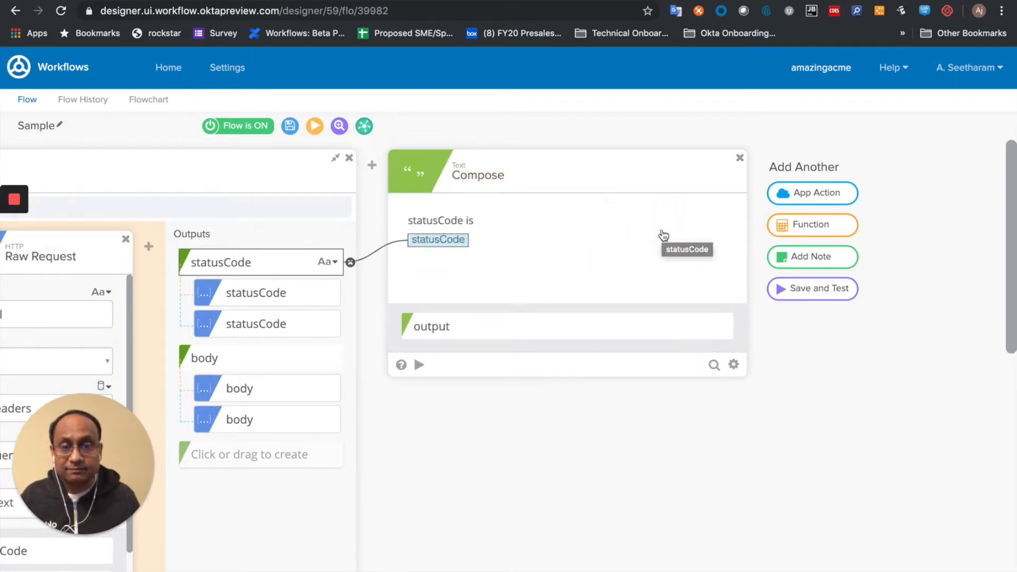
mouse_move(485, 276)
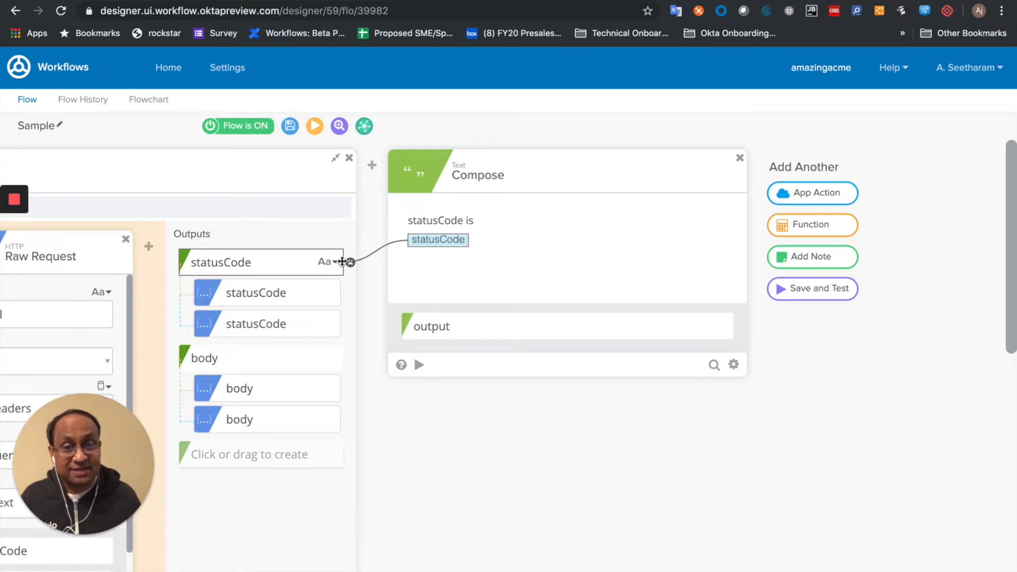
mouse_move(843, 227)
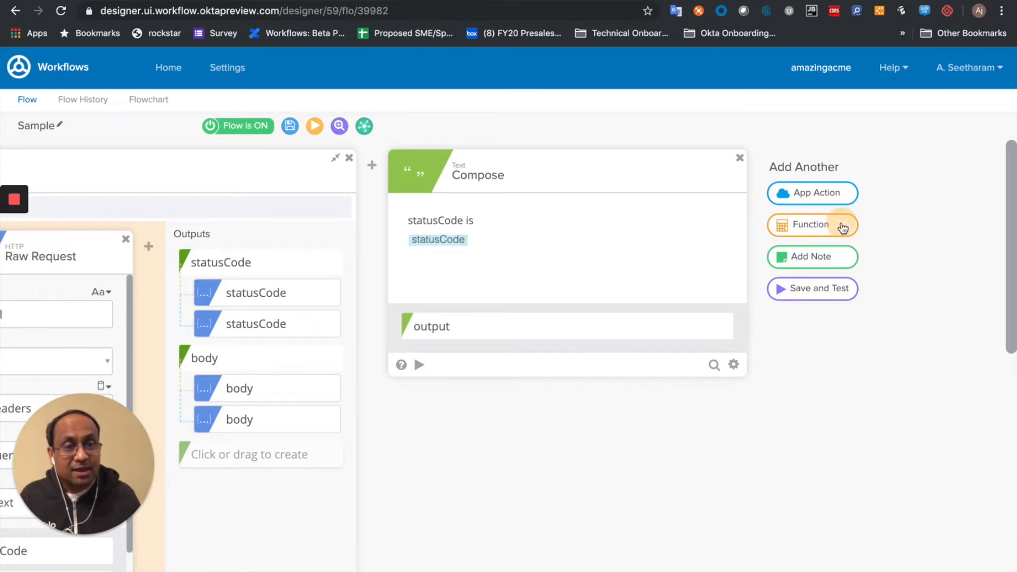
Add a JSON Parse card on the Raw Request body with its output renamed to parsedString.
click(811, 225)
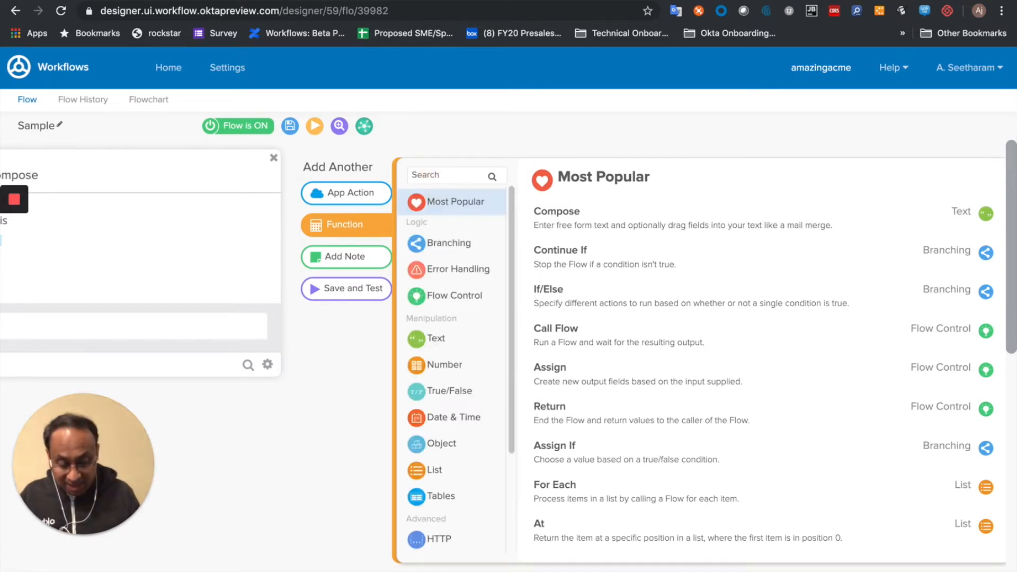
text(Parse)
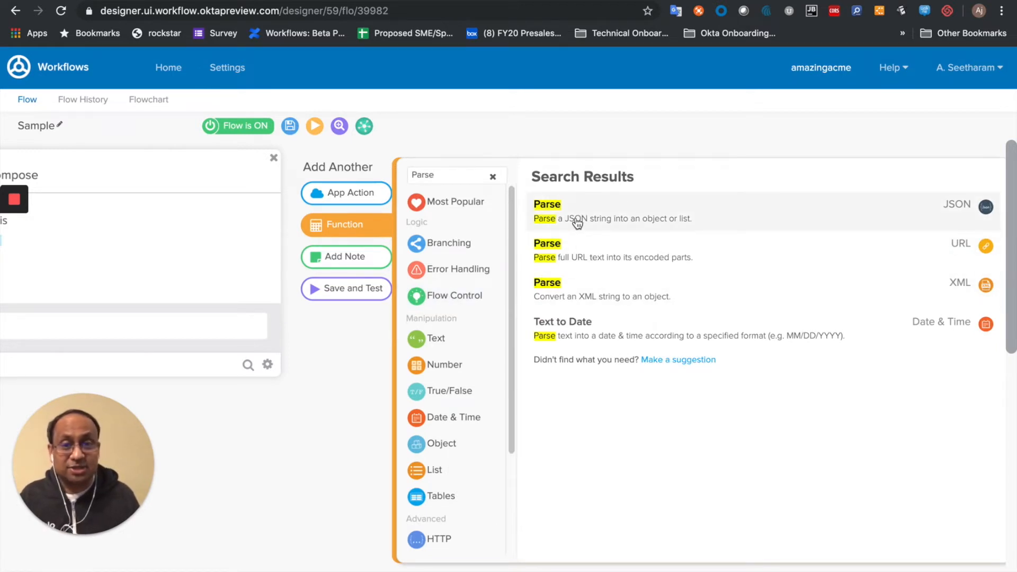
click(547, 204)
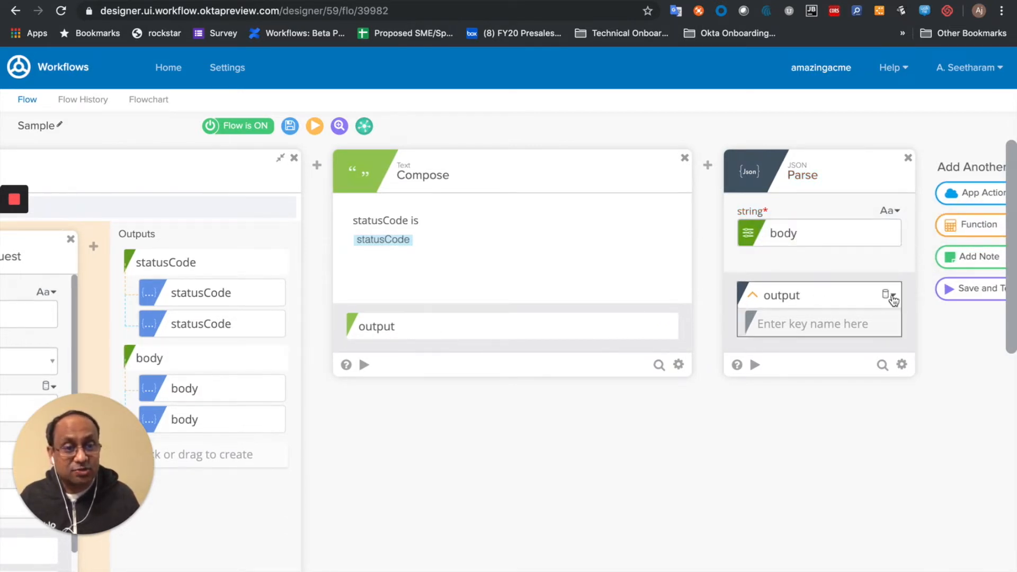
click(888, 297)
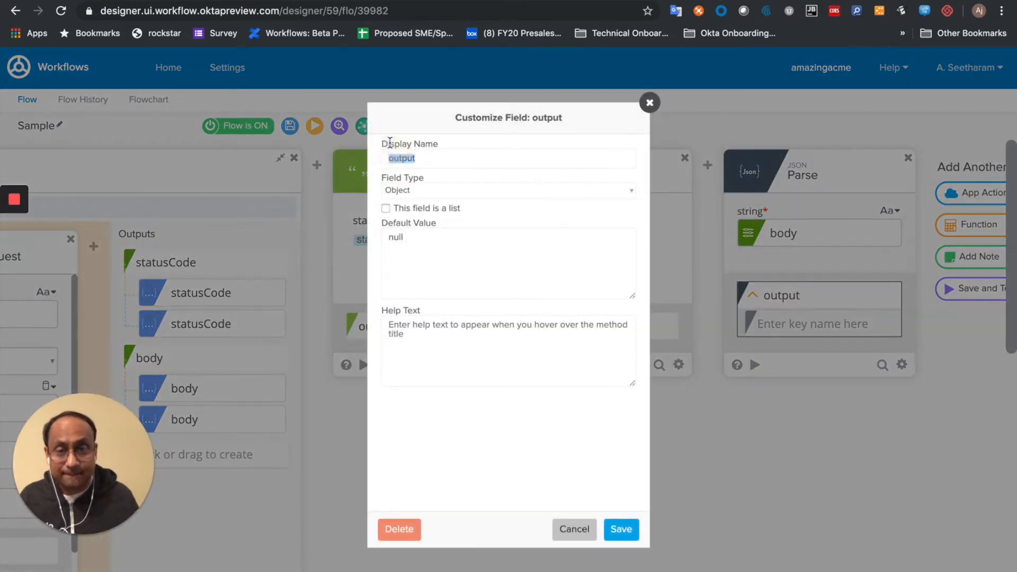
text(parsedString)
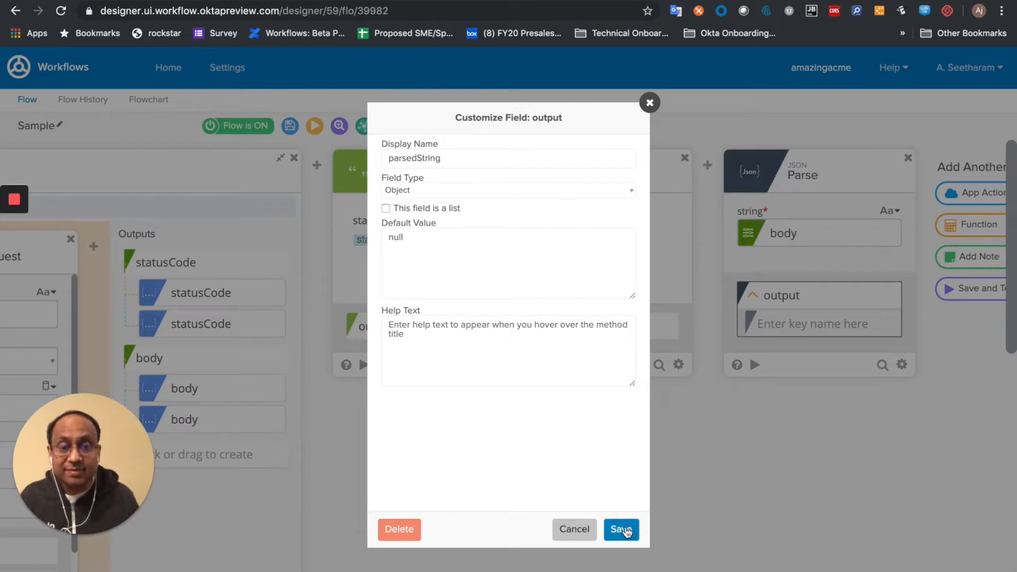
click(621, 530)
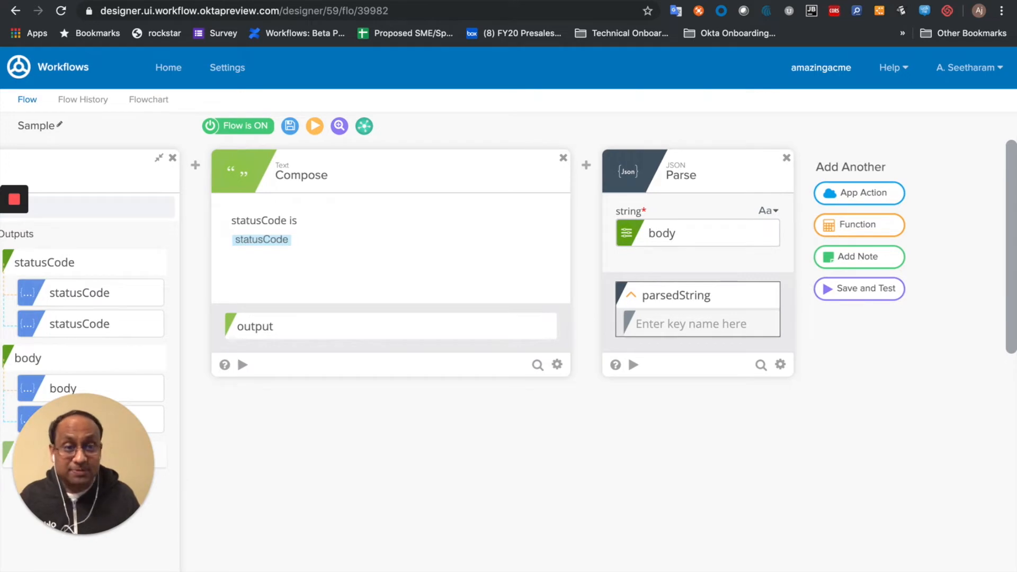
Add an Object Get Multiple card to the flow, reviewing its help.
click(159, 157)
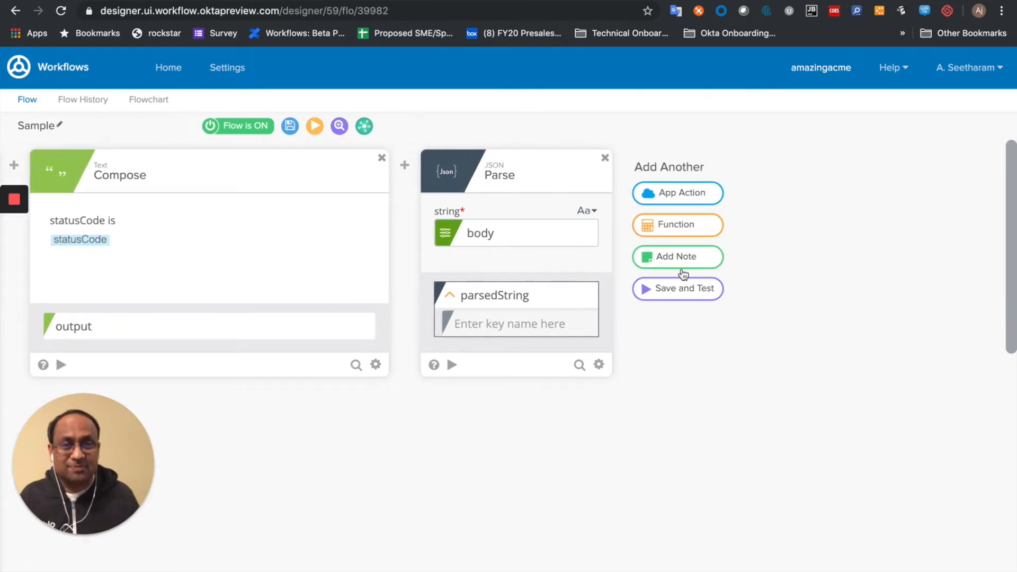
click(677, 225)
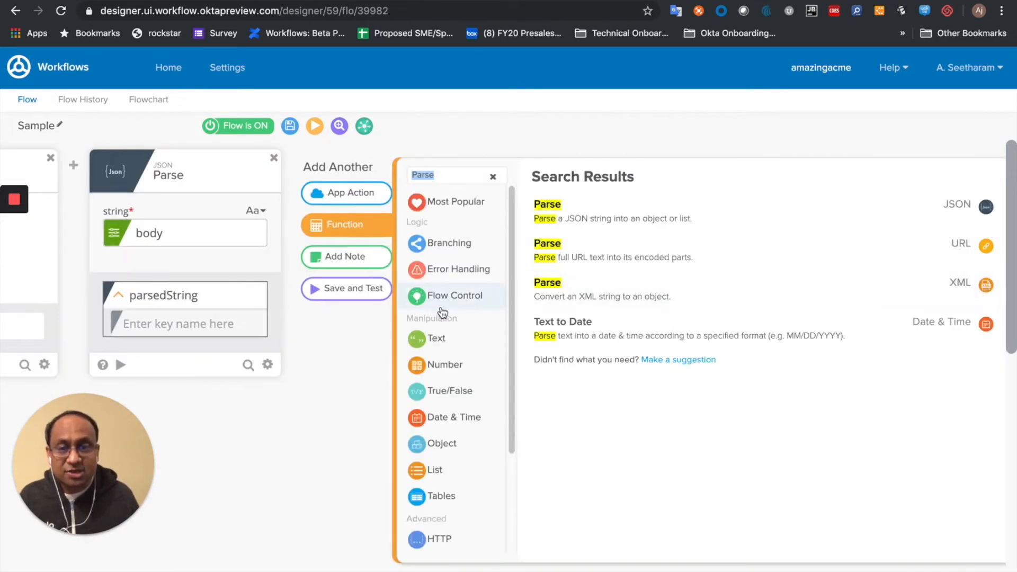
click(441, 443)
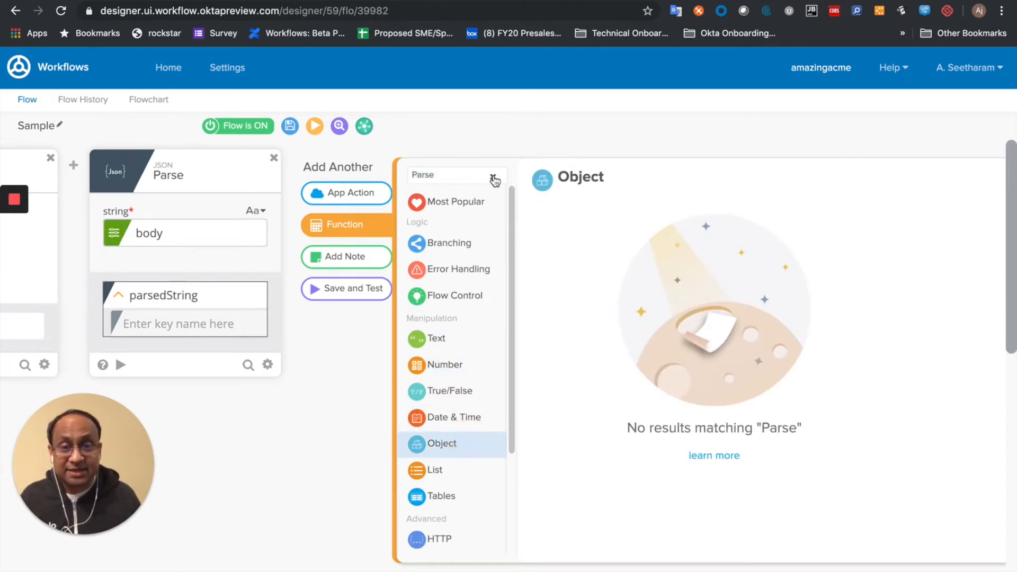
click(495, 175)
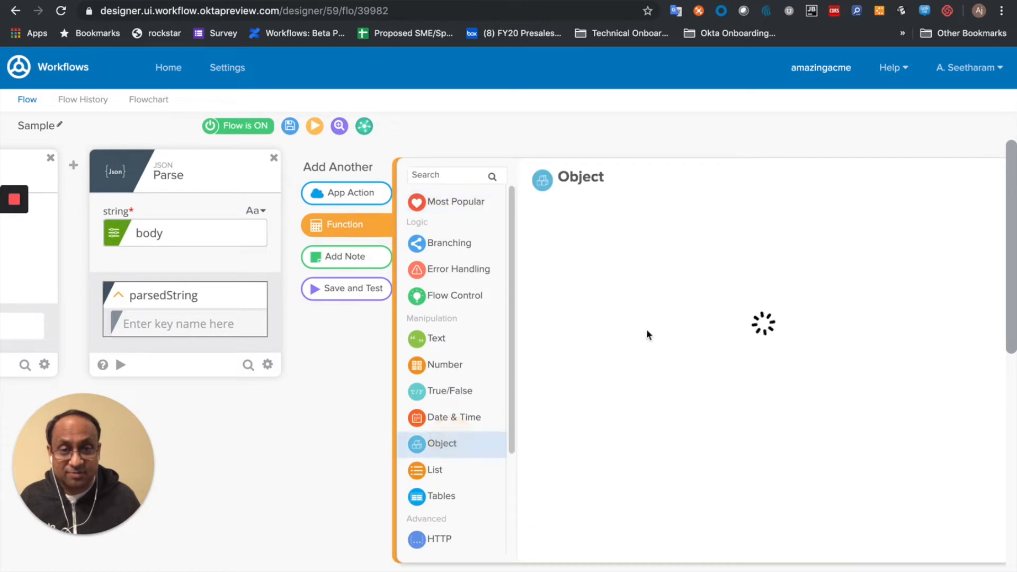
click(442, 443)
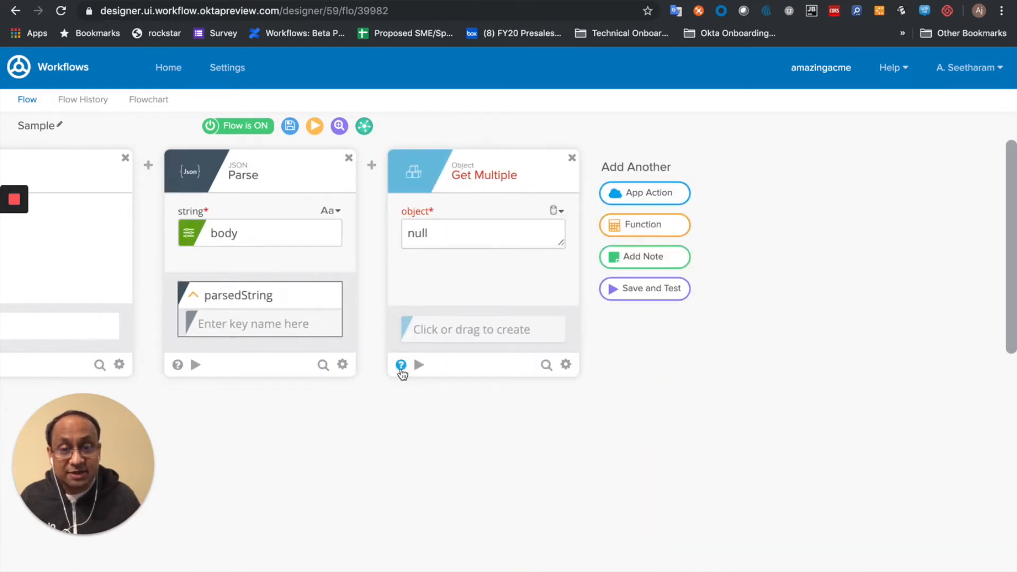
click(401, 364)
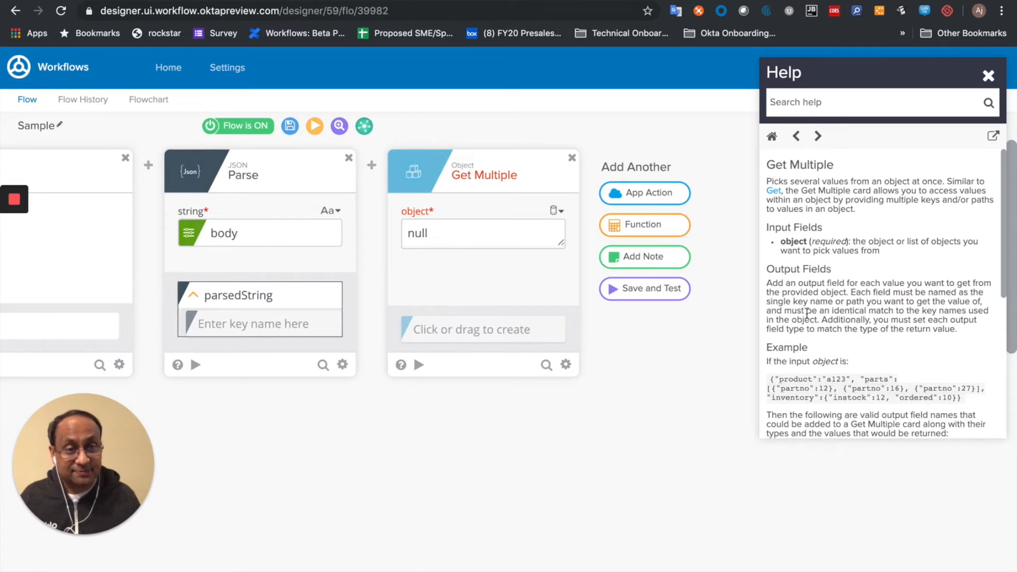
mouse_move(826, 340)
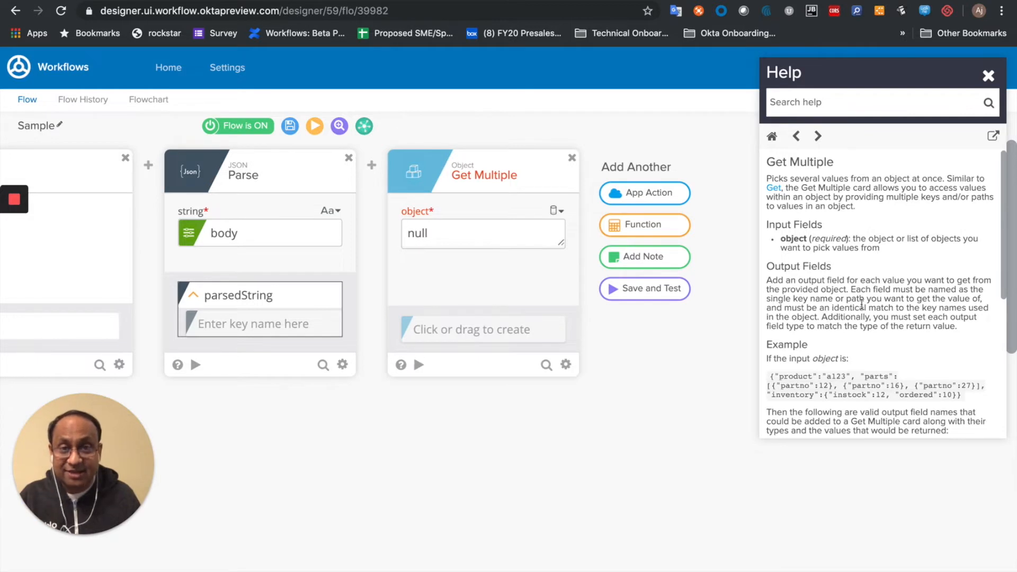
click(988, 76)
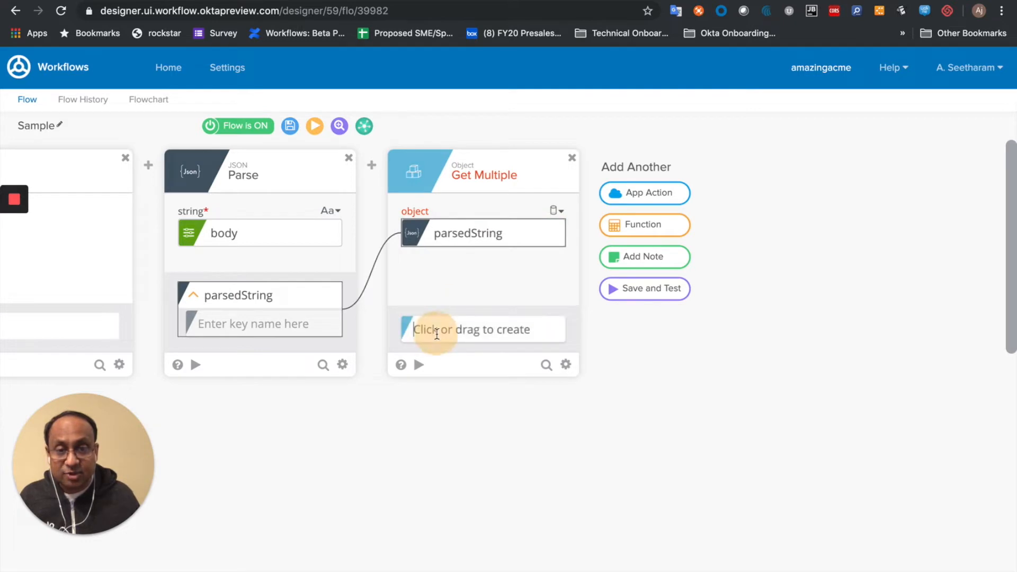
Give Get Multiple the output fields 0.id, 0.type and 0.price from parsedString.
text(0.id)
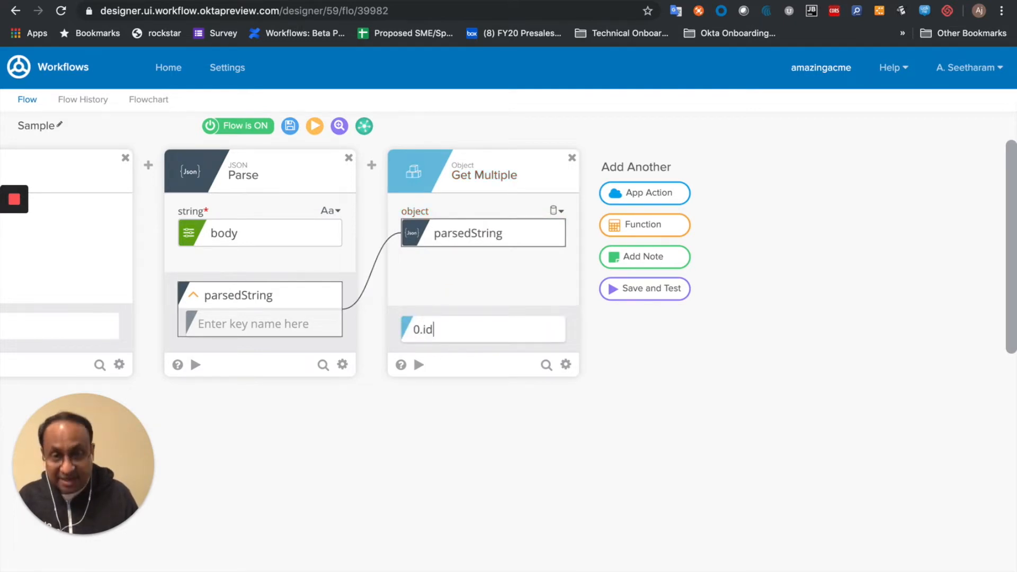
key(Enter)
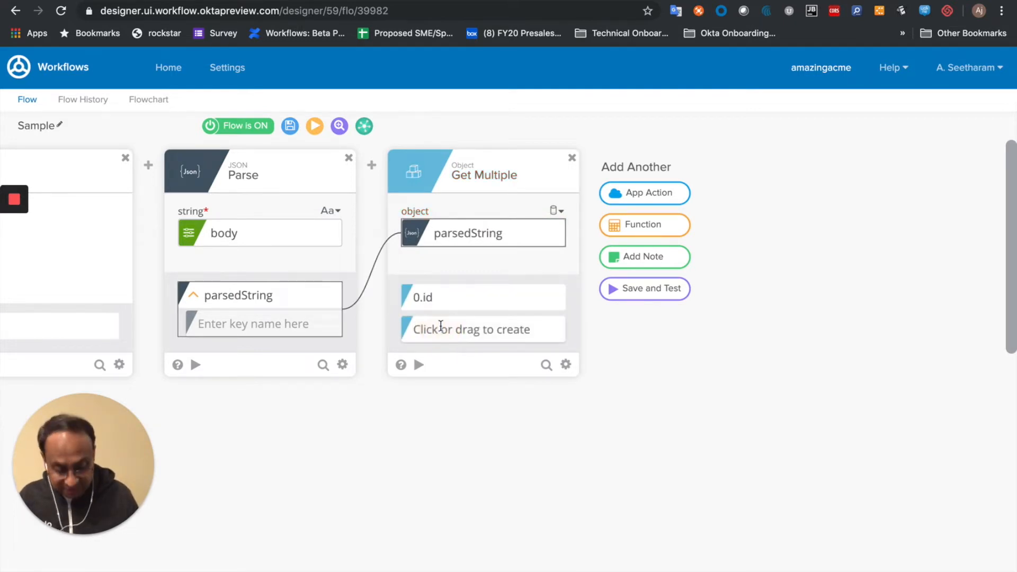
click(481, 328)
text(0.type)
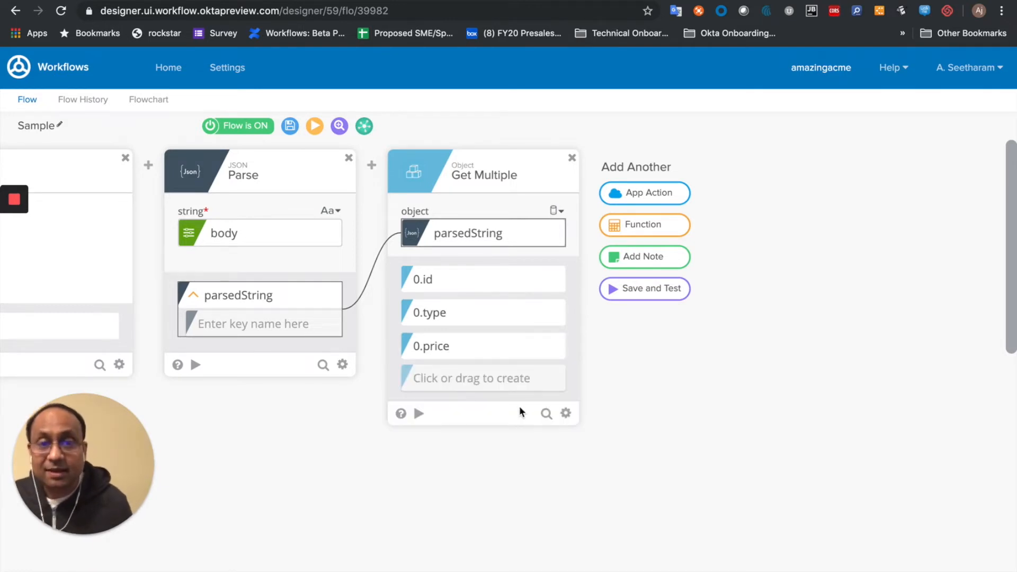
mouse_move(550, 405)
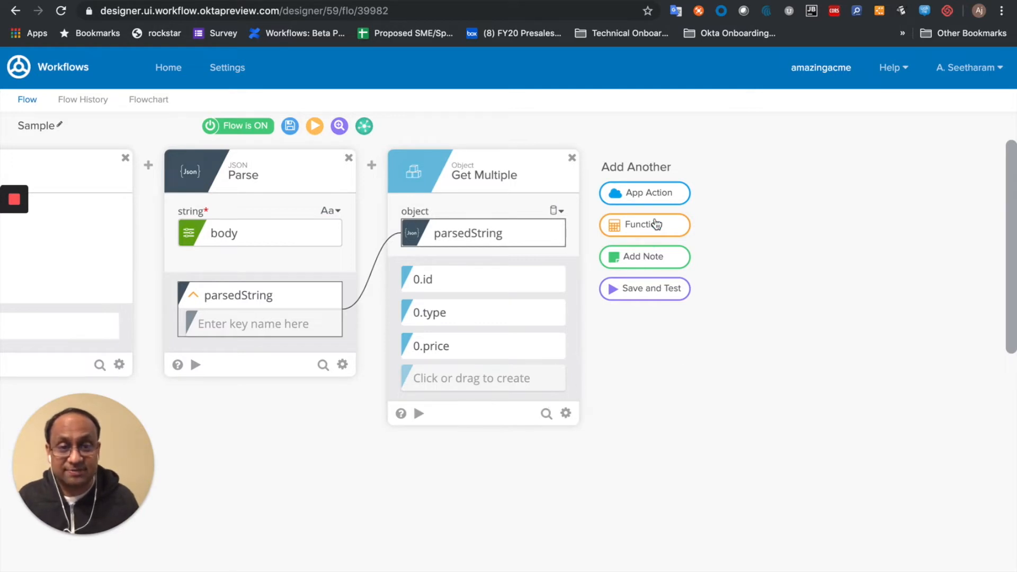
Add a List Pluck card taking parsedString as list with key price.
click(643, 224)
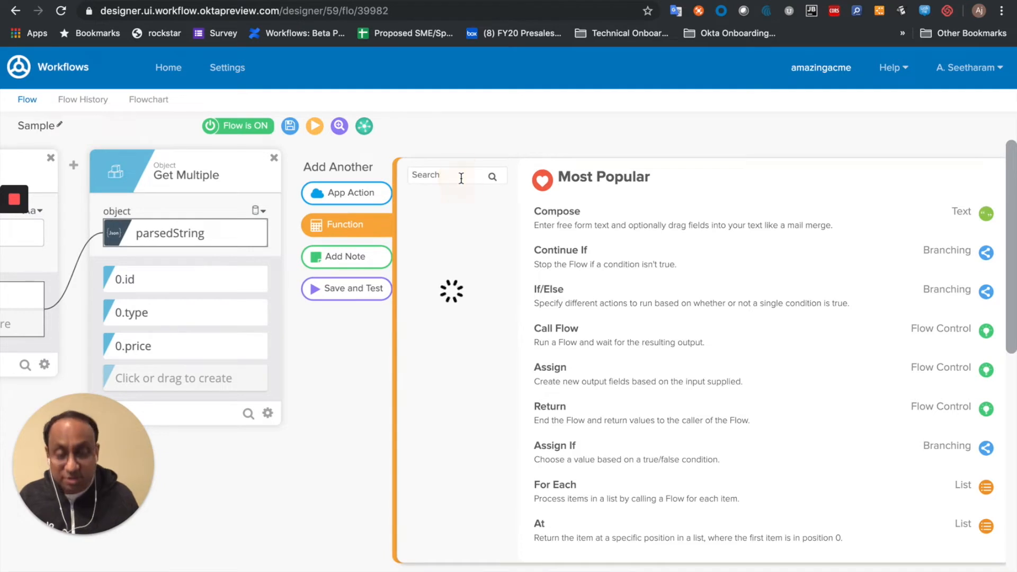
text(Pluck)
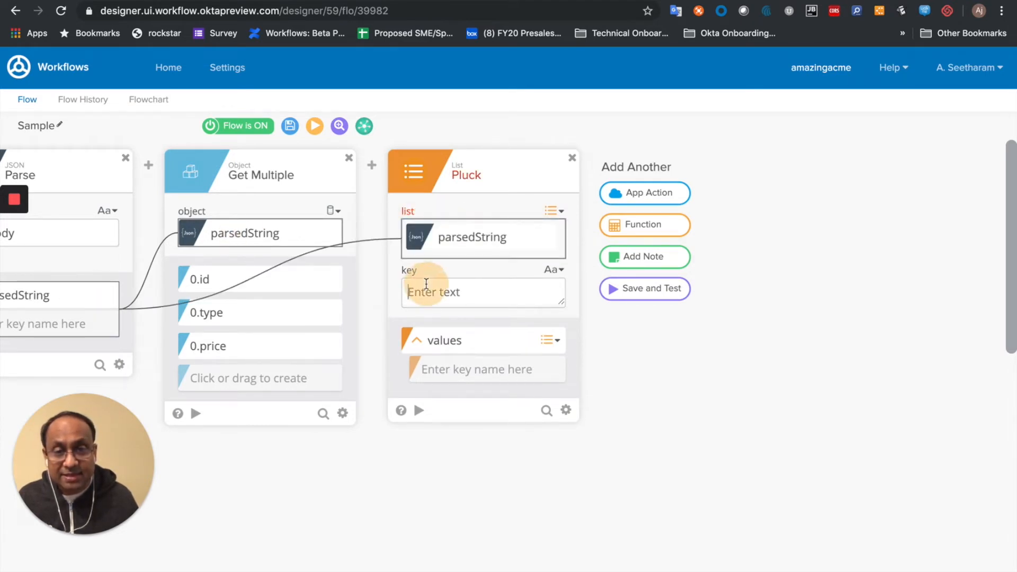
text(price)
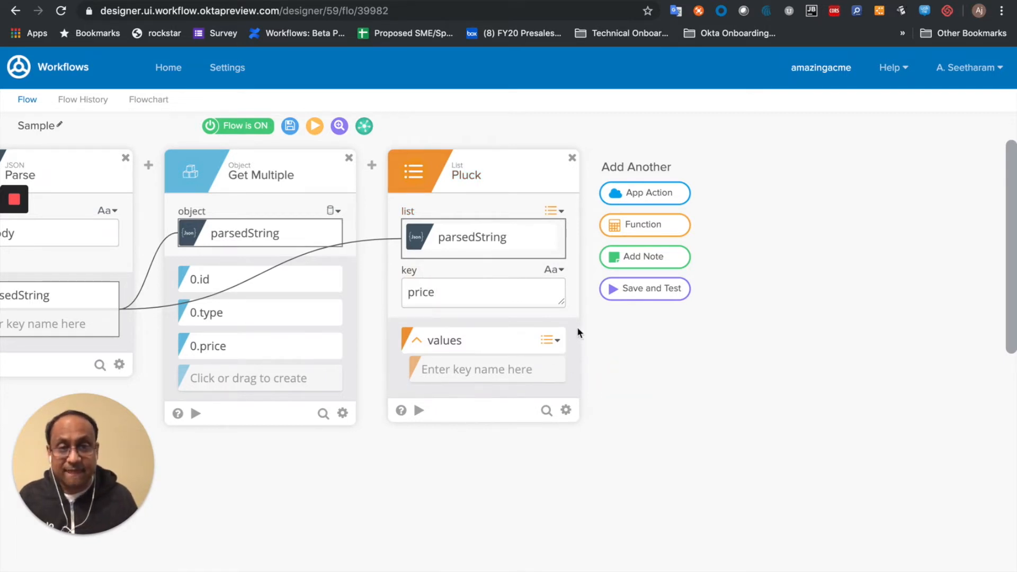
mouse_move(643, 225)
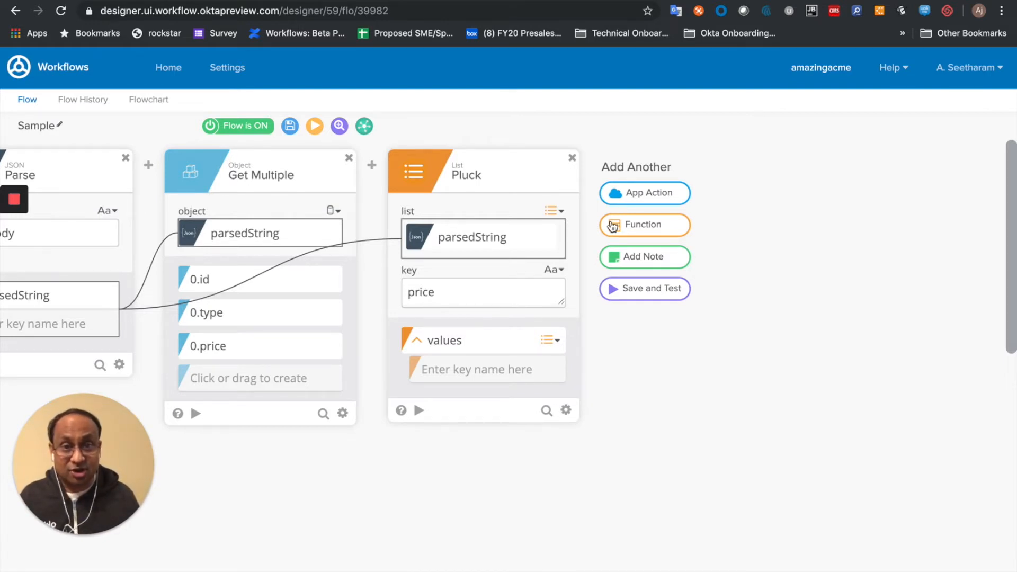
Add a List Flatten card taking parsedString as its lists input.
click(643, 225)
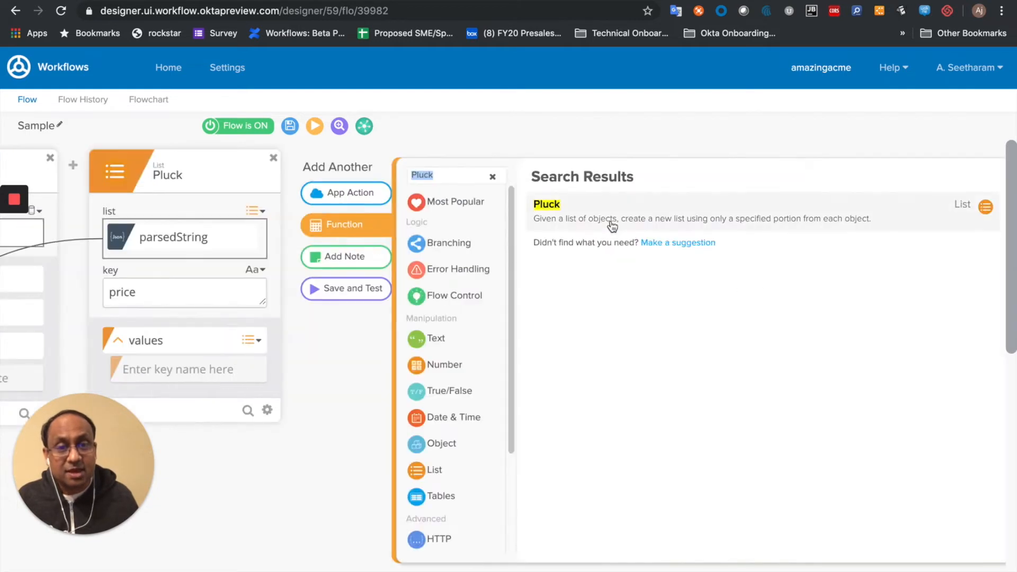
mouse_move(510, 307)
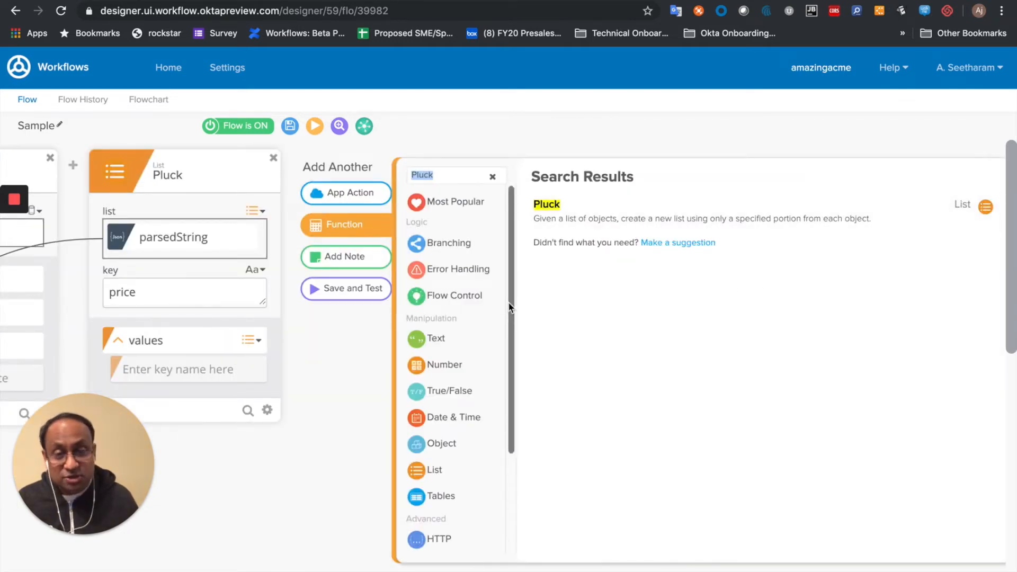
mouse_move(510, 223)
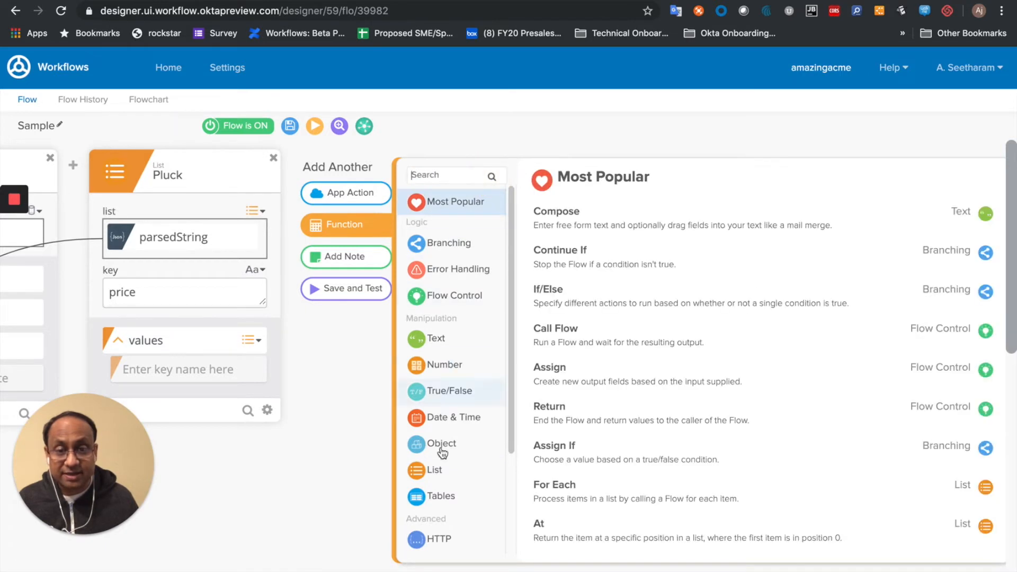
click(434, 469)
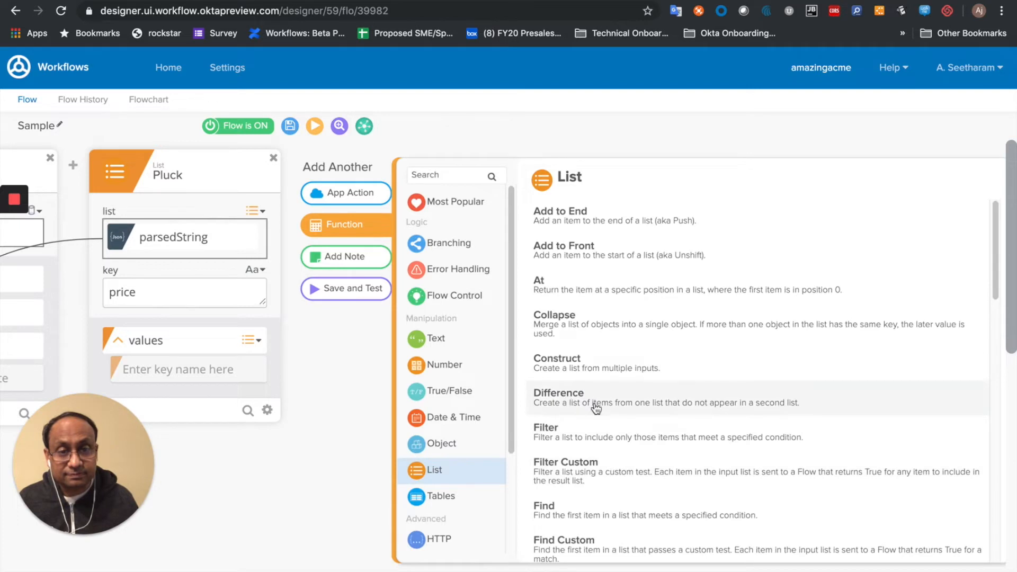
scroll(down, 3)
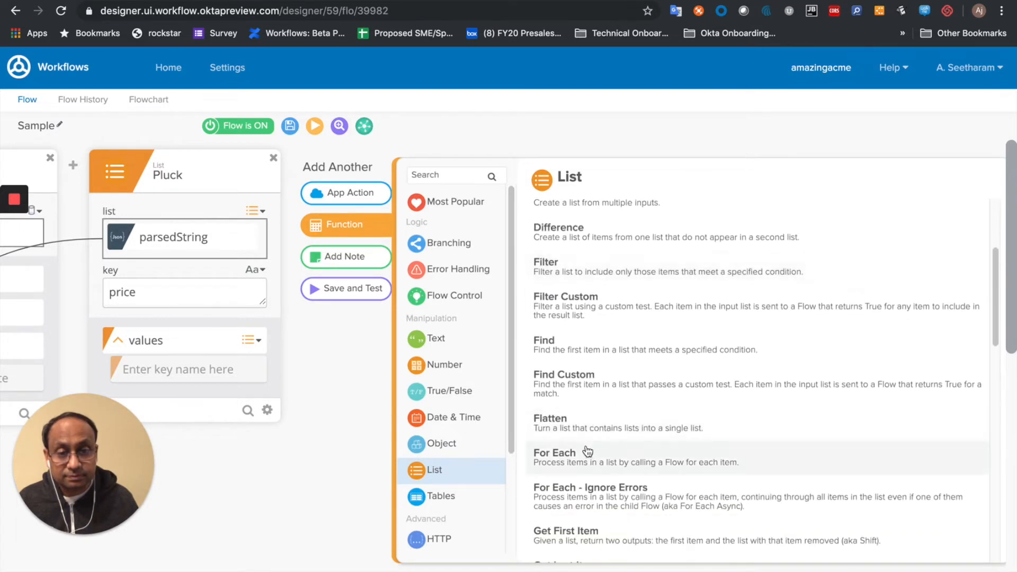
click(549, 418)
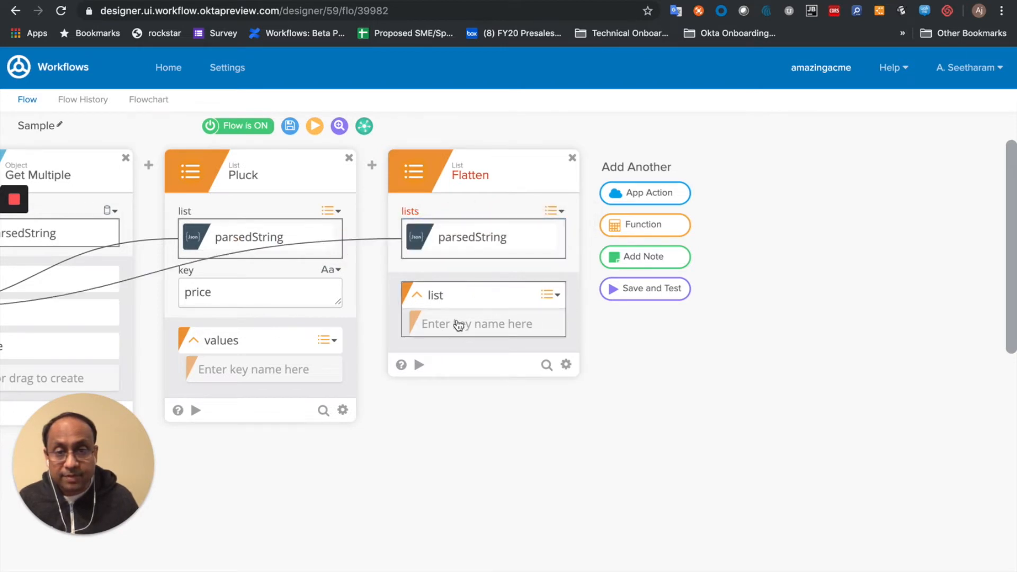
Give Flatten the output keys id, type and price, then save the Sample flow.
text(id)
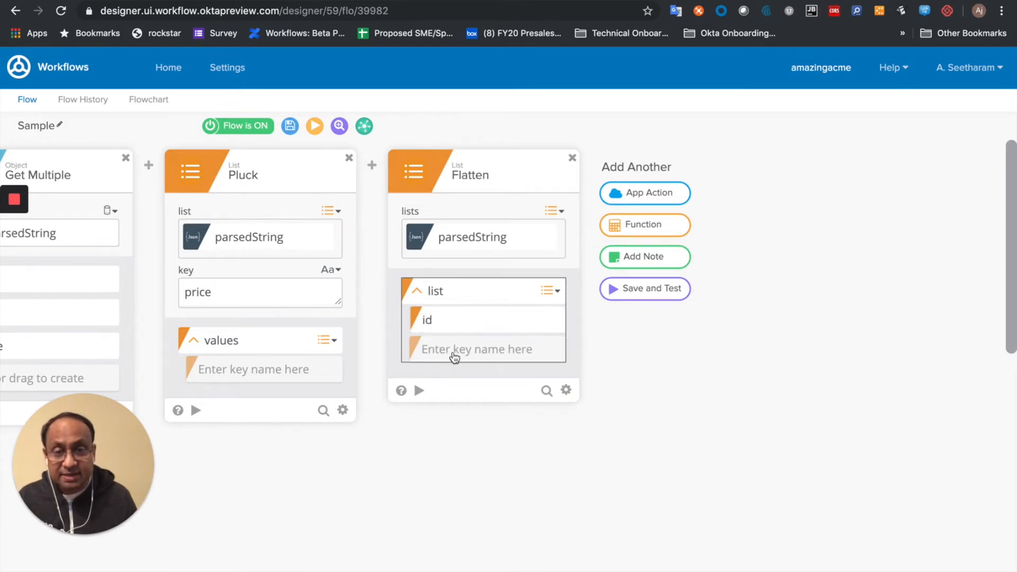
text(type)
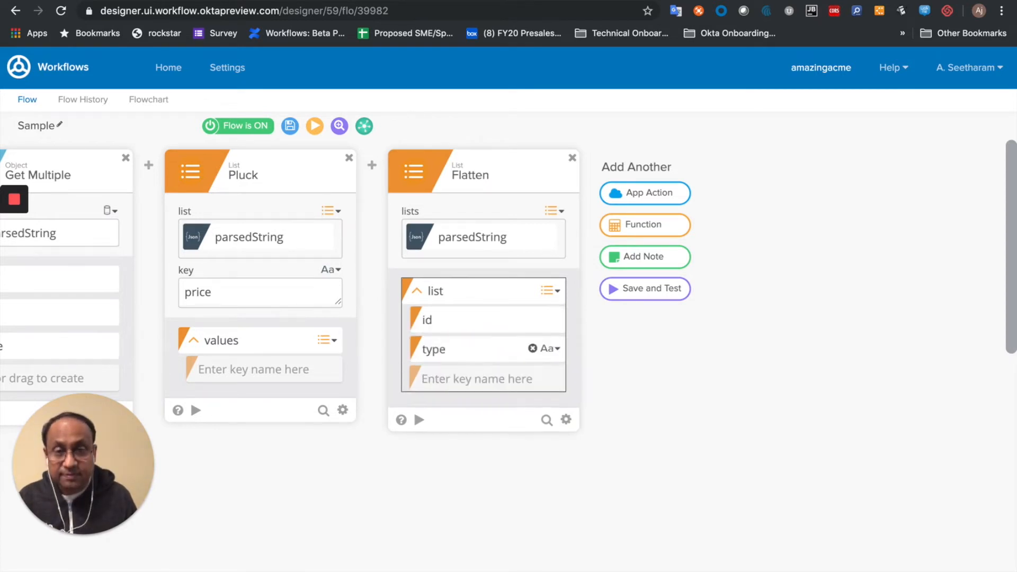
text(price)
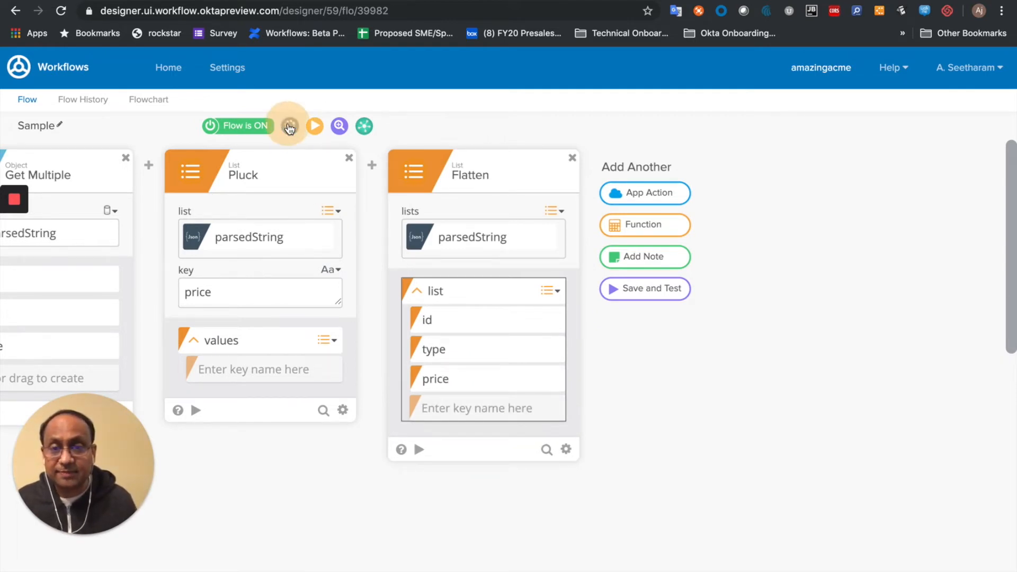
mouse_move(210, 128)
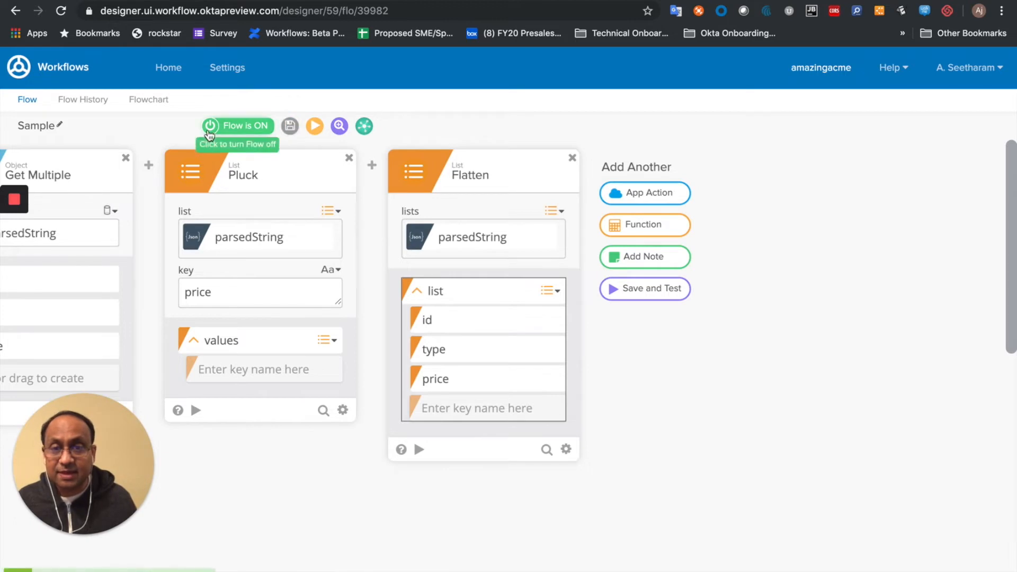
mouse_move(704, 347)
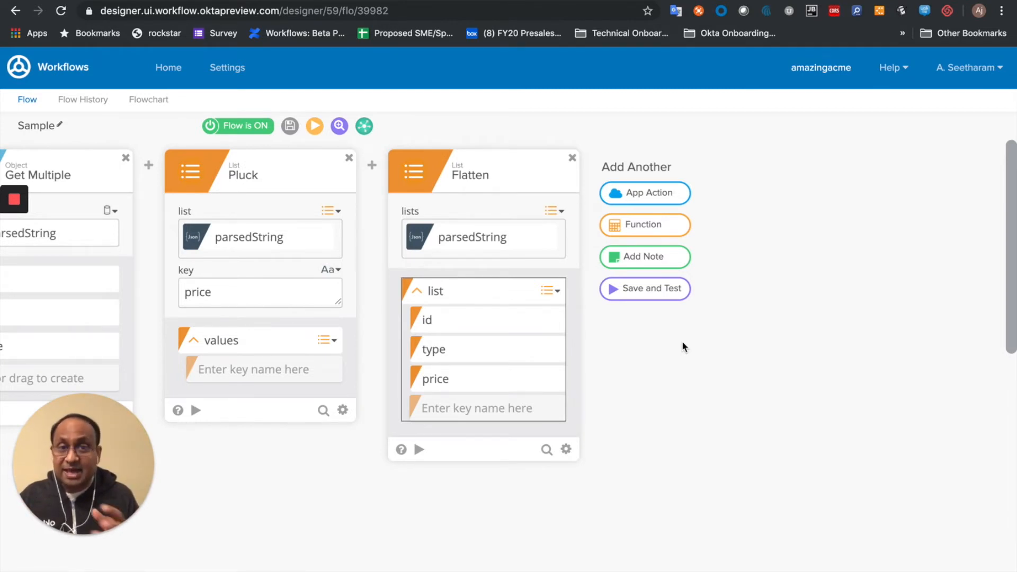
mouse_move(174, 83)
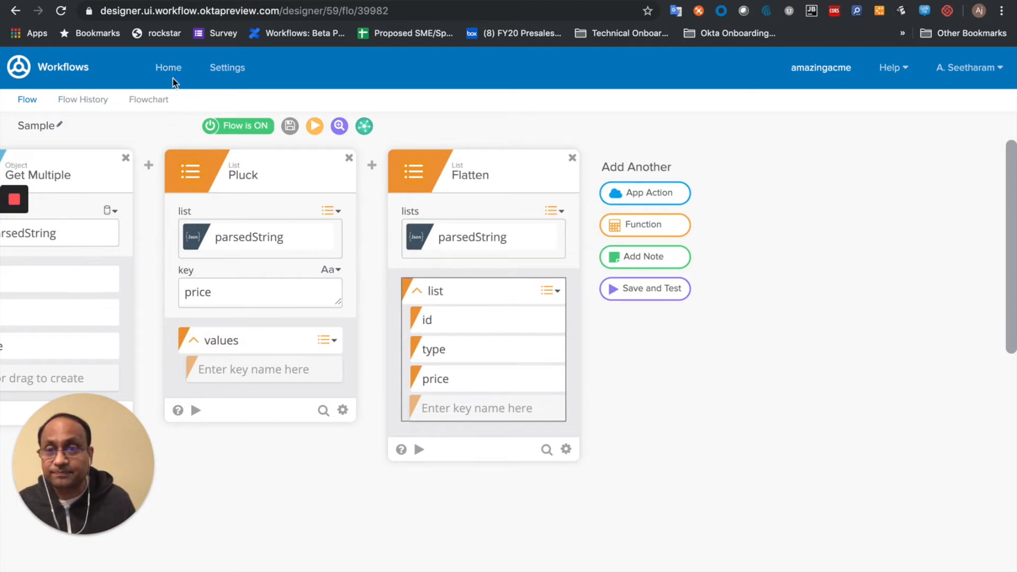
Create a new flow in Tutorial-1 and bring up its starting-event app picker.
click(169, 67)
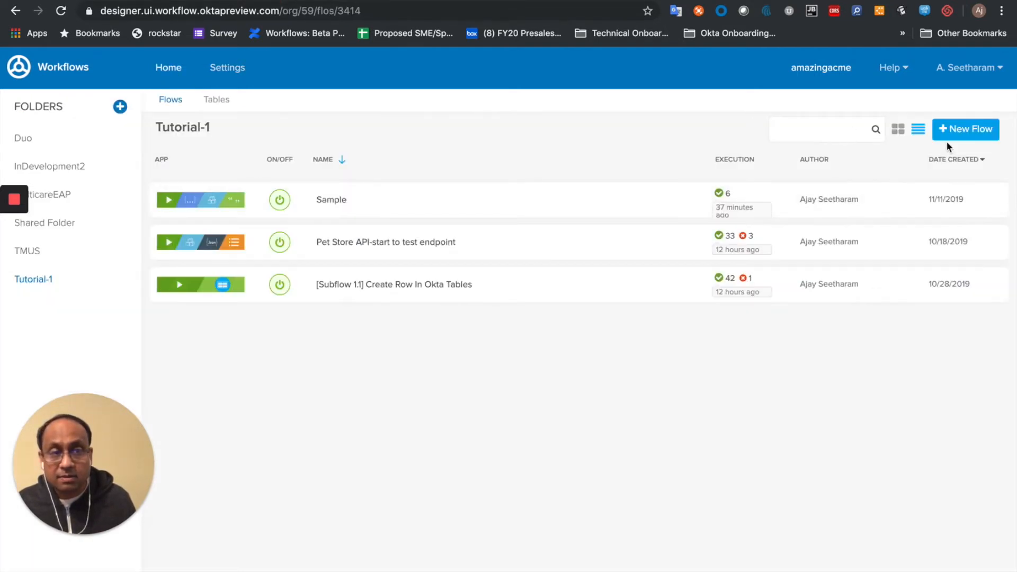
click(965, 129)
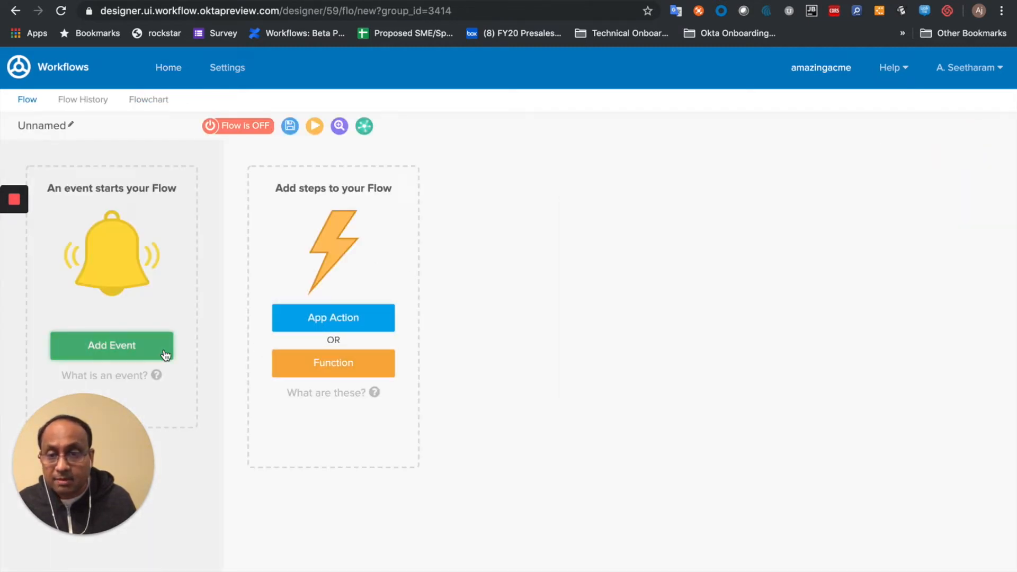
click(112, 346)
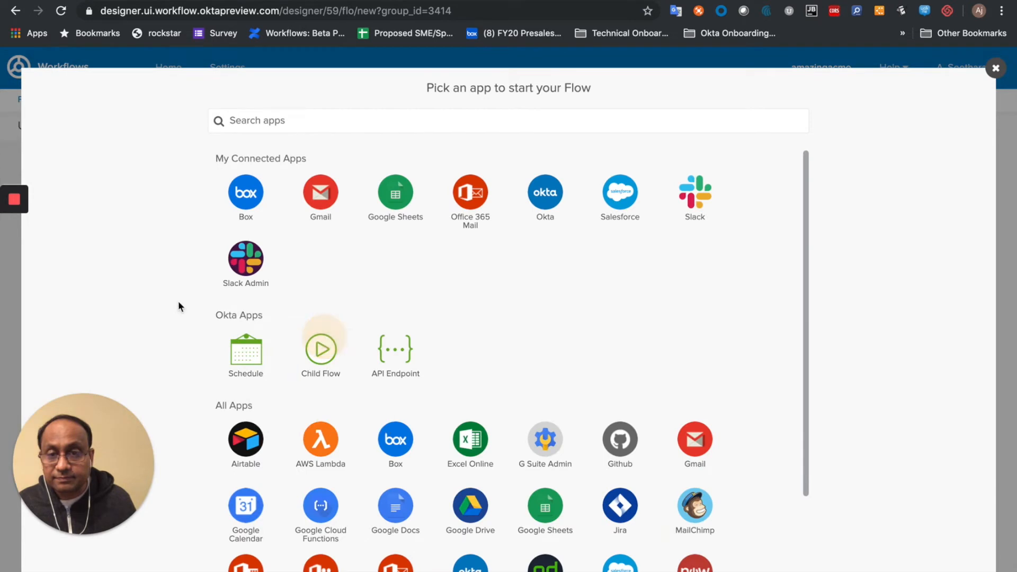
Start the flow with a Child Flow event taking inputs id, type and price.
click(320, 340)
text(id)
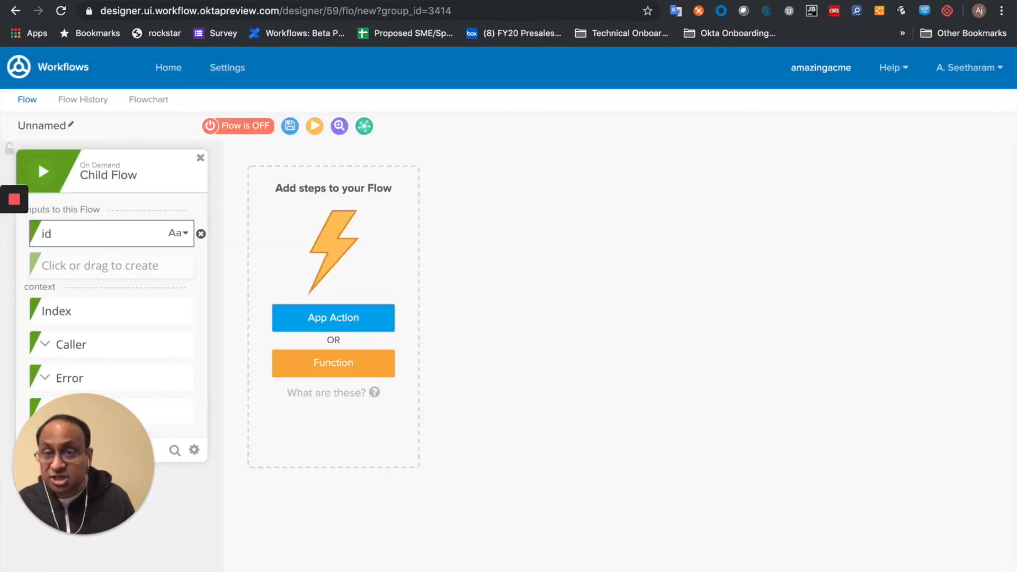
text(type)
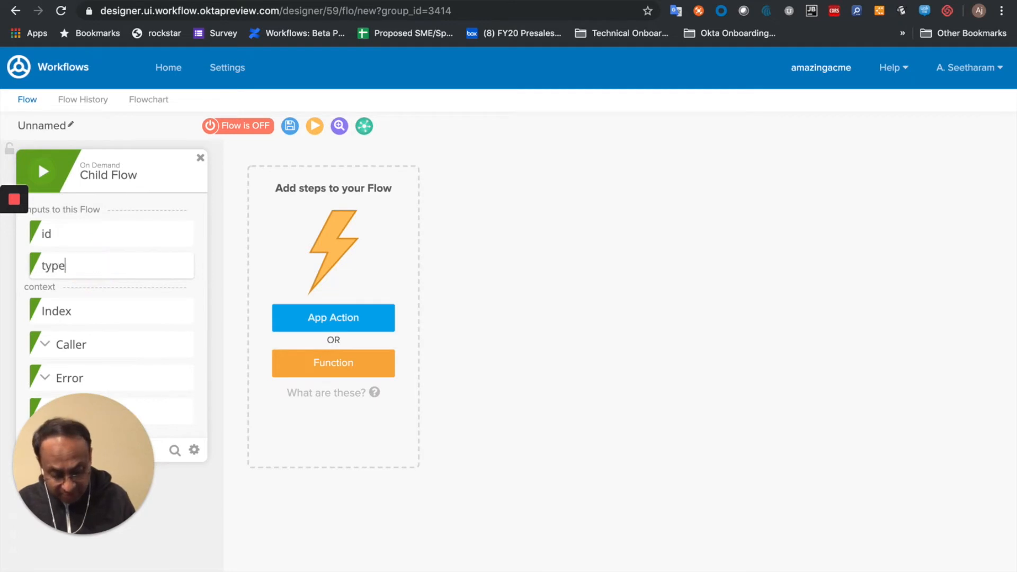
key(Return)
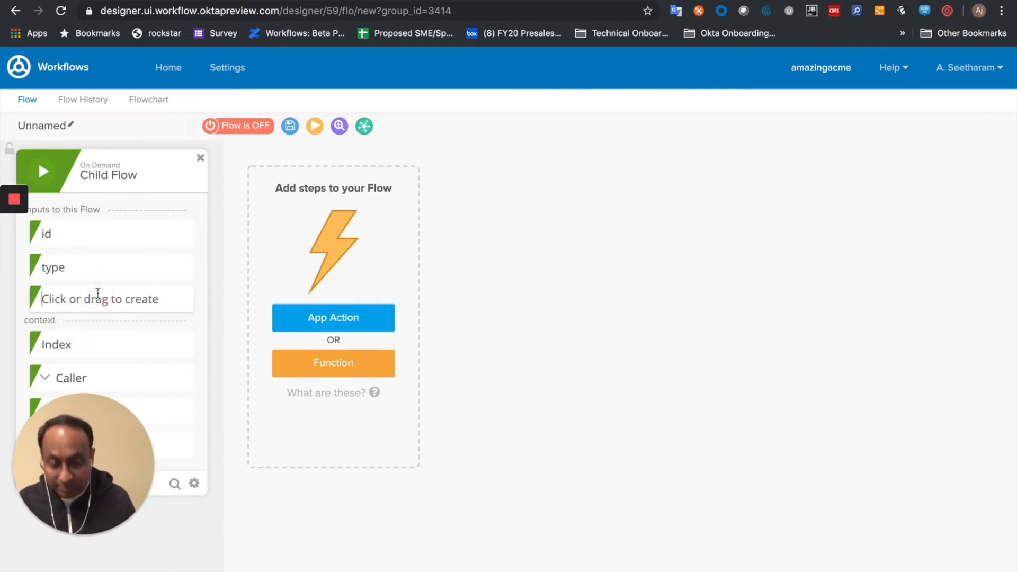
text(price)
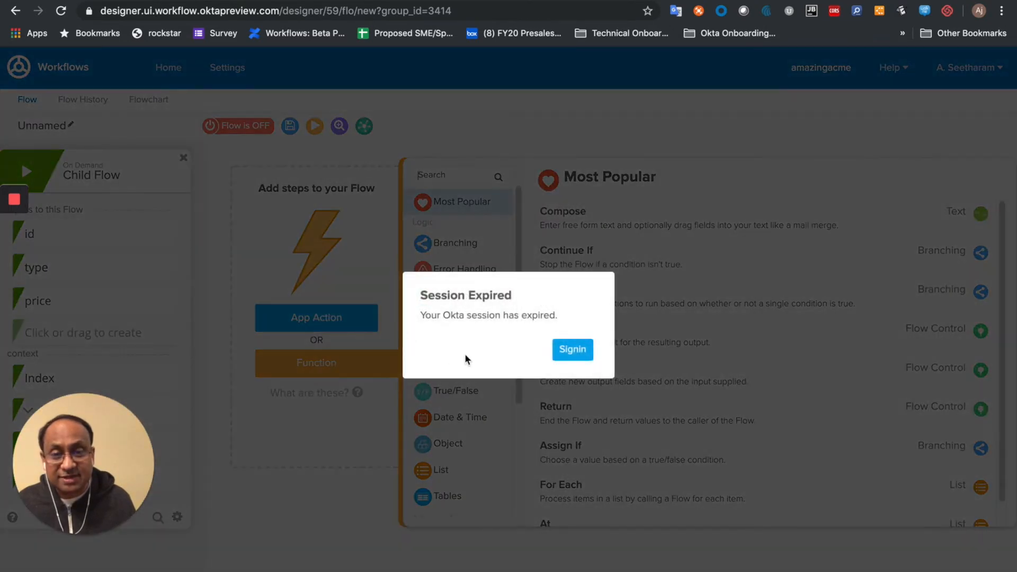
click(571, 349)
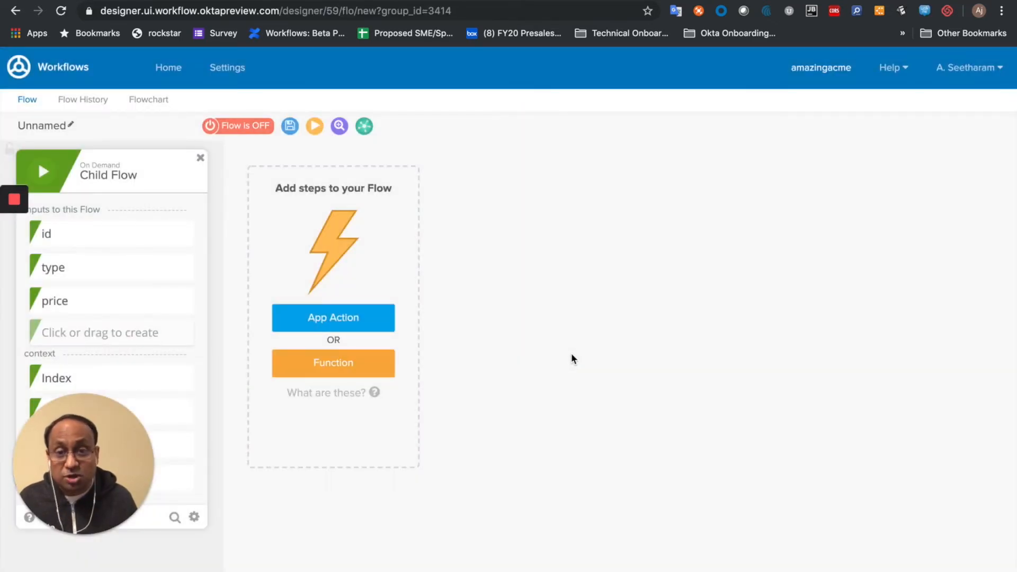
mouse_move(475, 357)
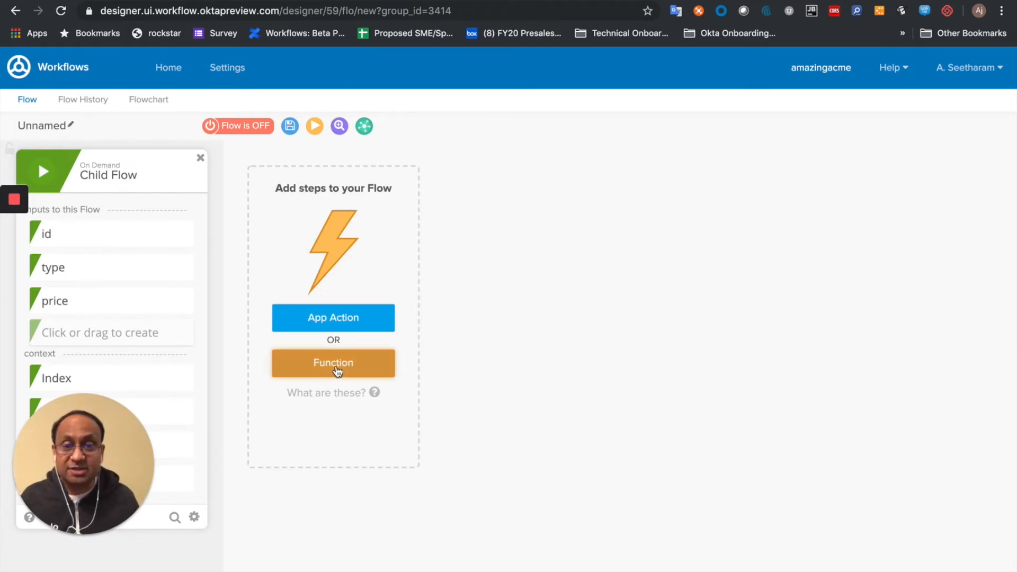
Add a Compose card listing labels id, type and price with their input values.
click(333, 362)
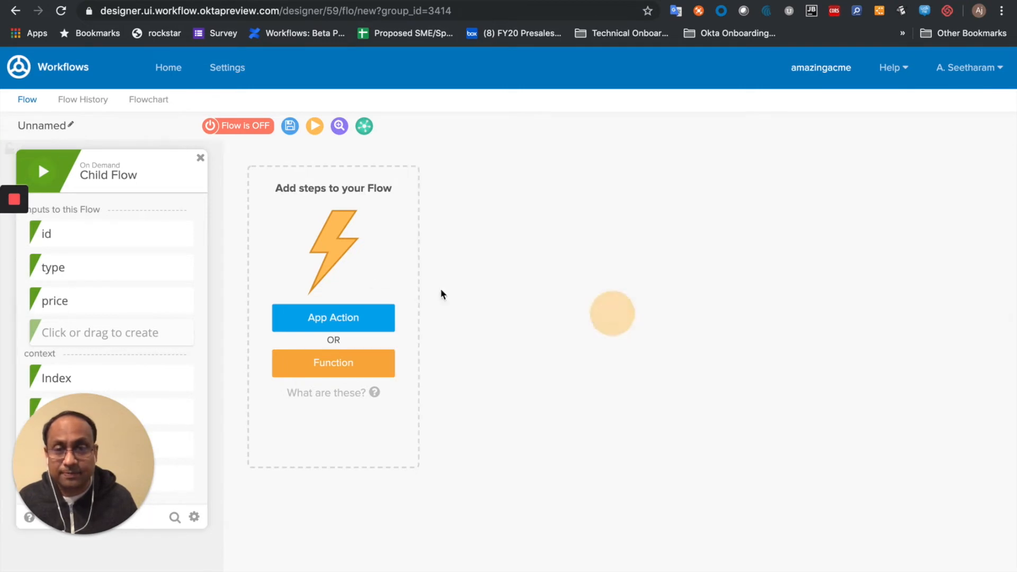
click(333, 362)
text(id)
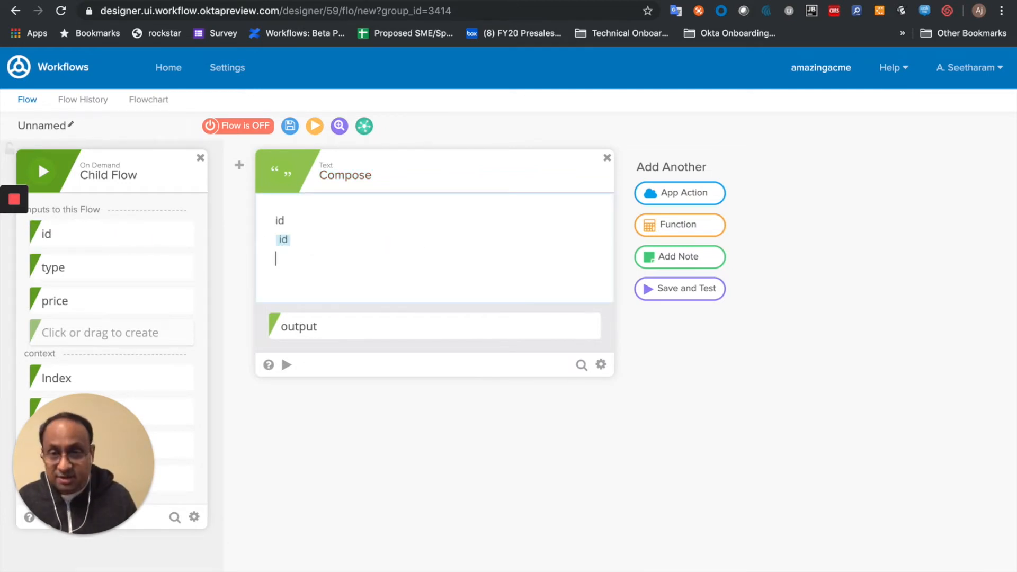
text(type)
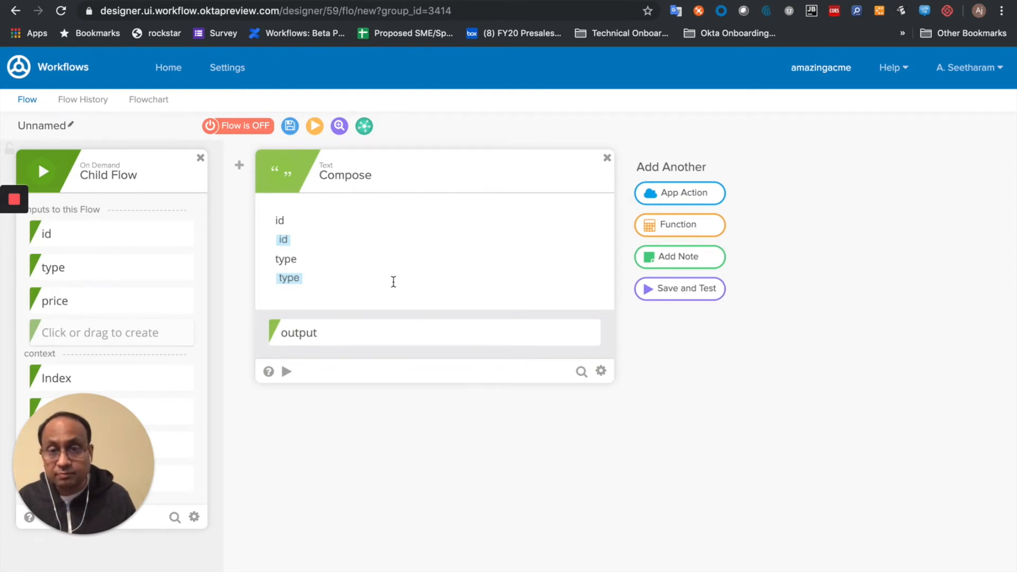
text(price)
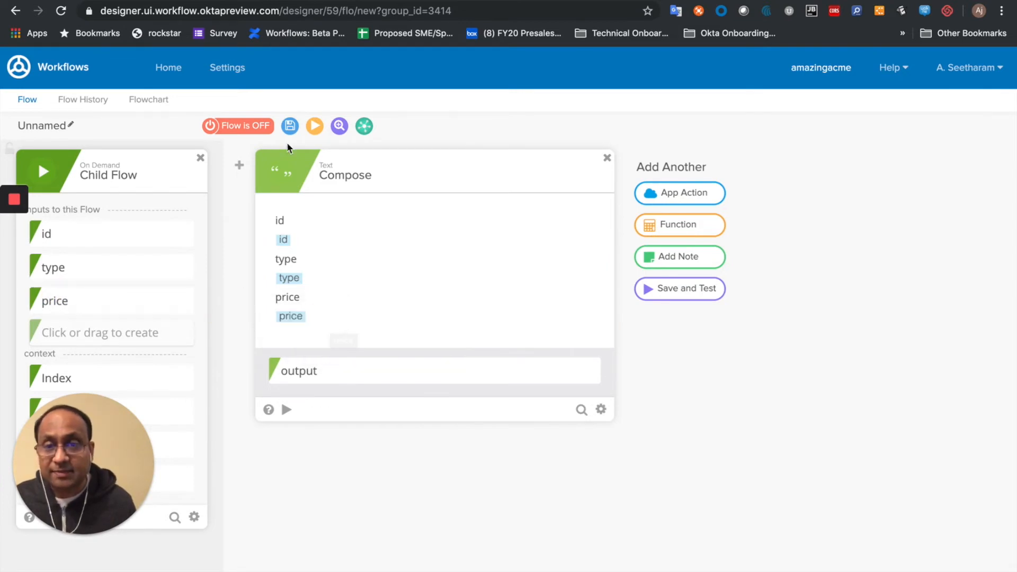
Save the child flow under the name 1.1 Sample.
click(289, 126)
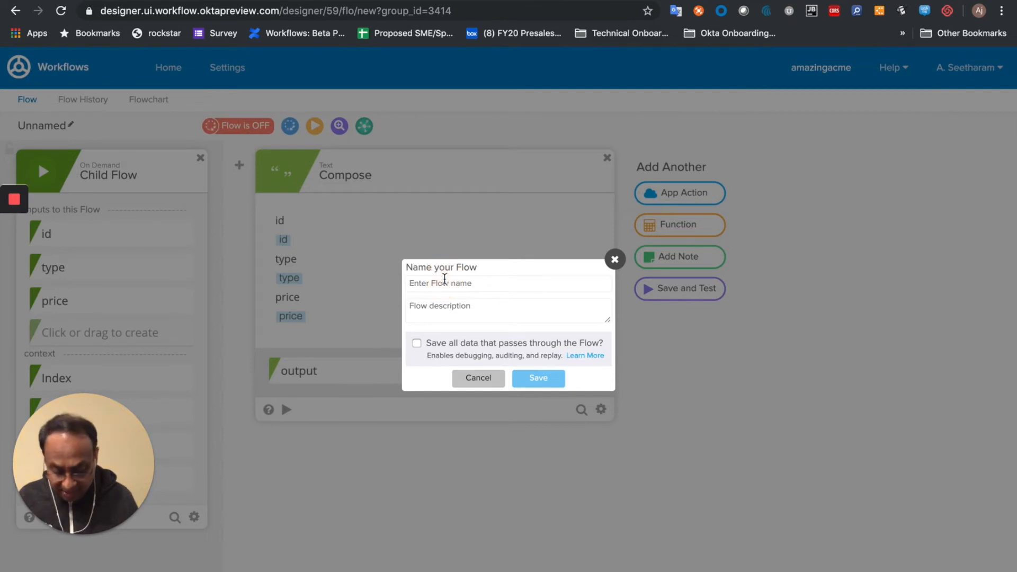
text(1.1 Samp)
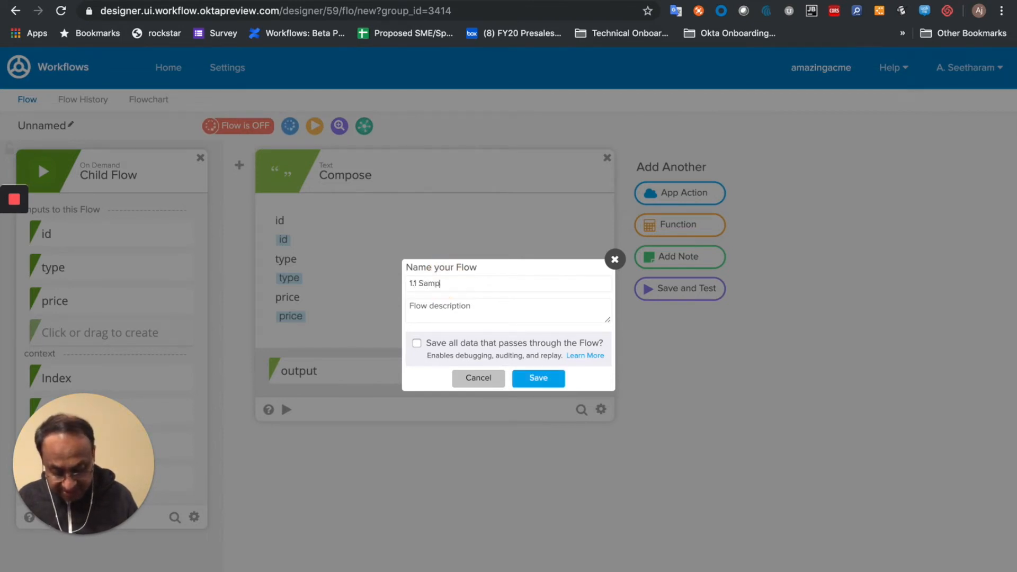
text(le)
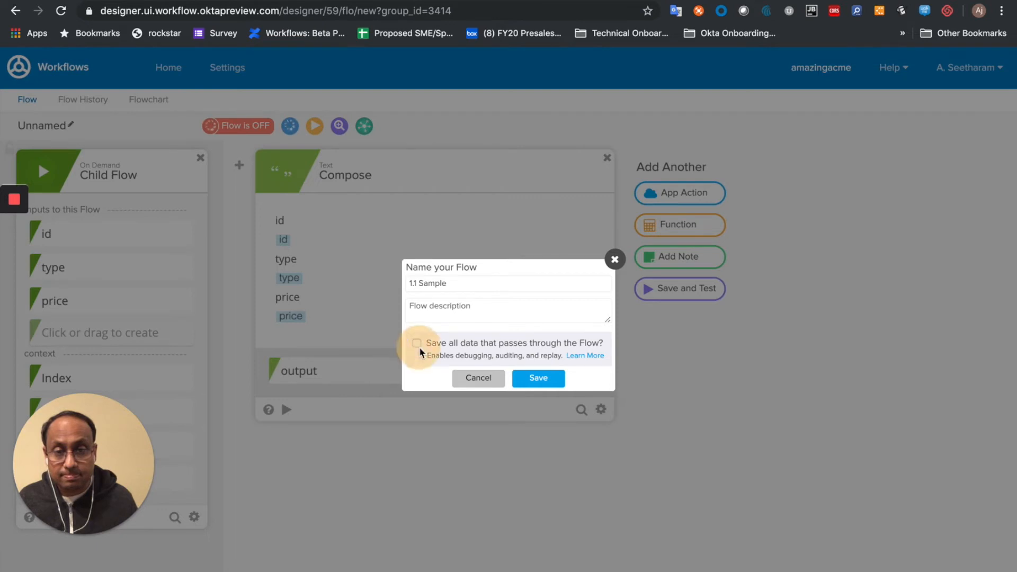
click(537, 378)
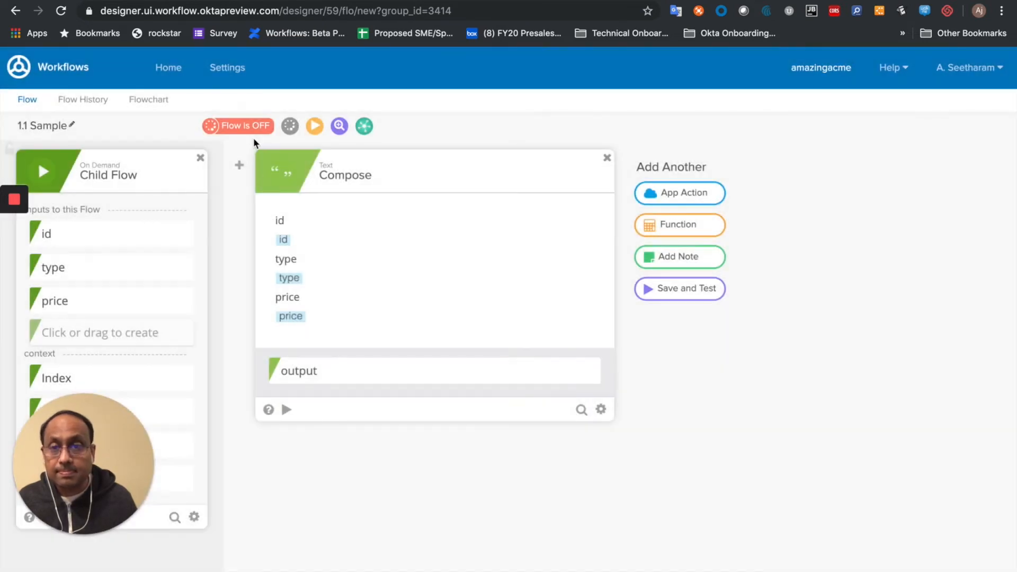
mouse_move(237, 125)
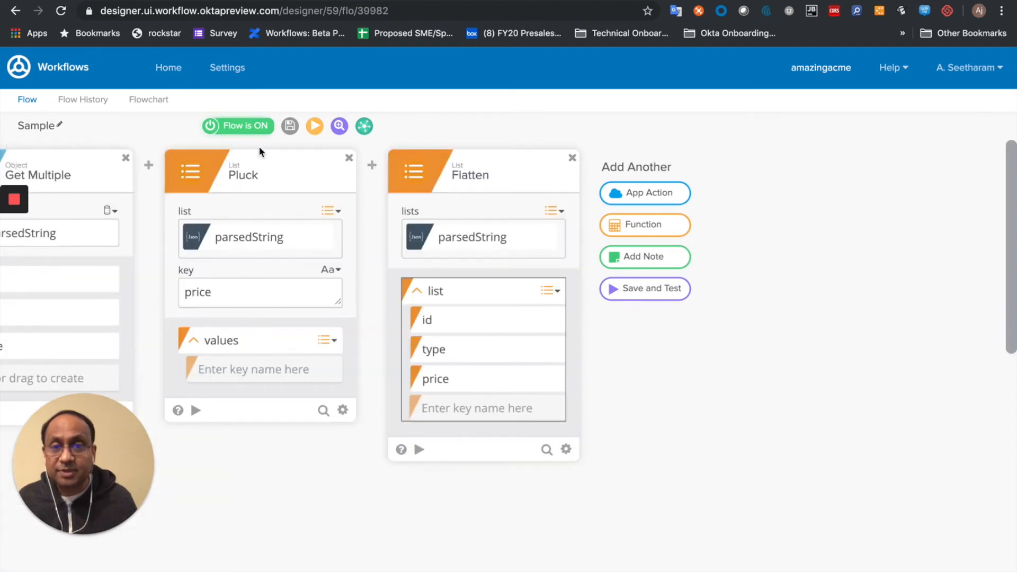
mouse_move(665, 222)
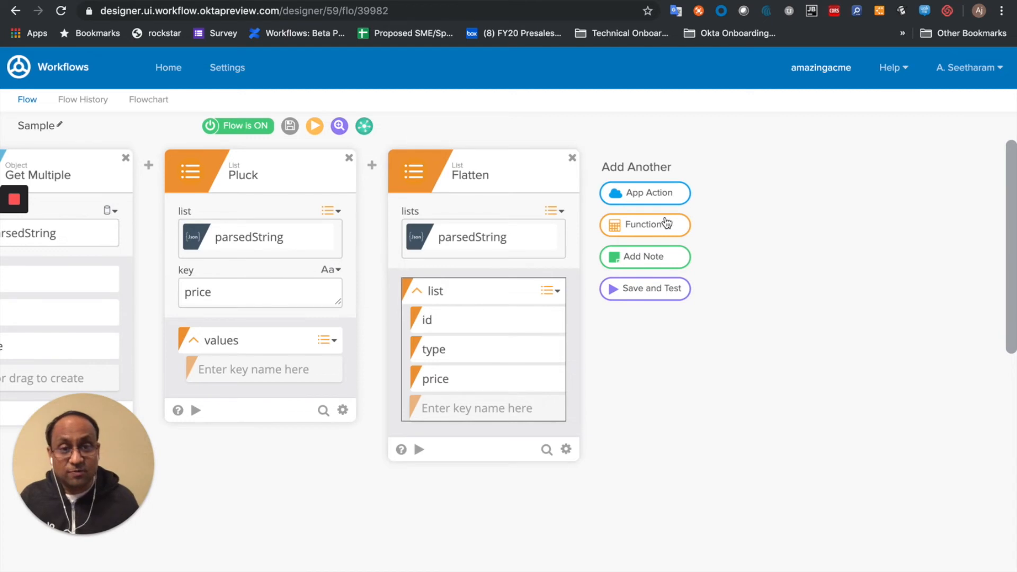
Add a List For Each card after Flatten in the Sample flow.
click(645, 224)
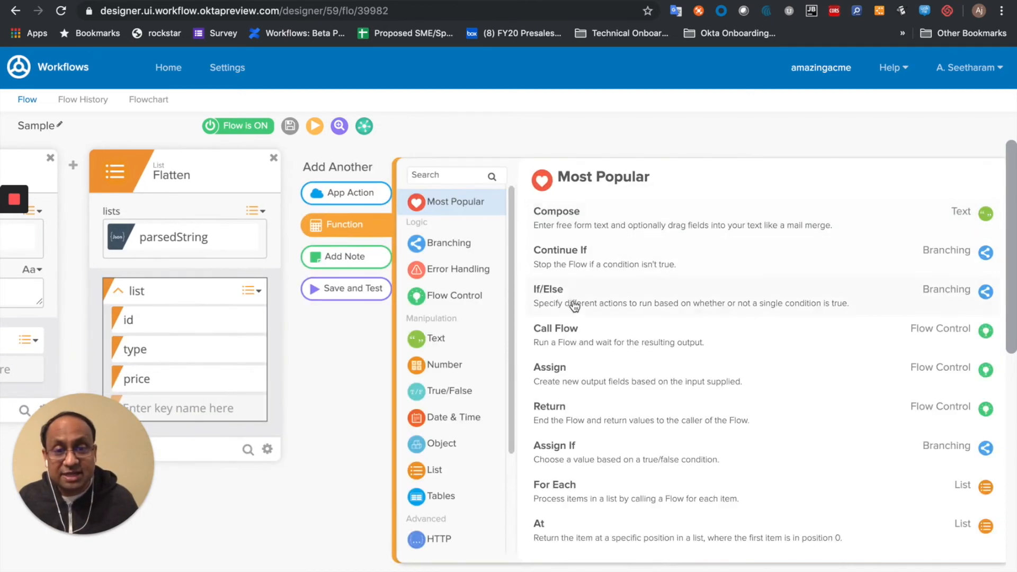
click(433, 469)
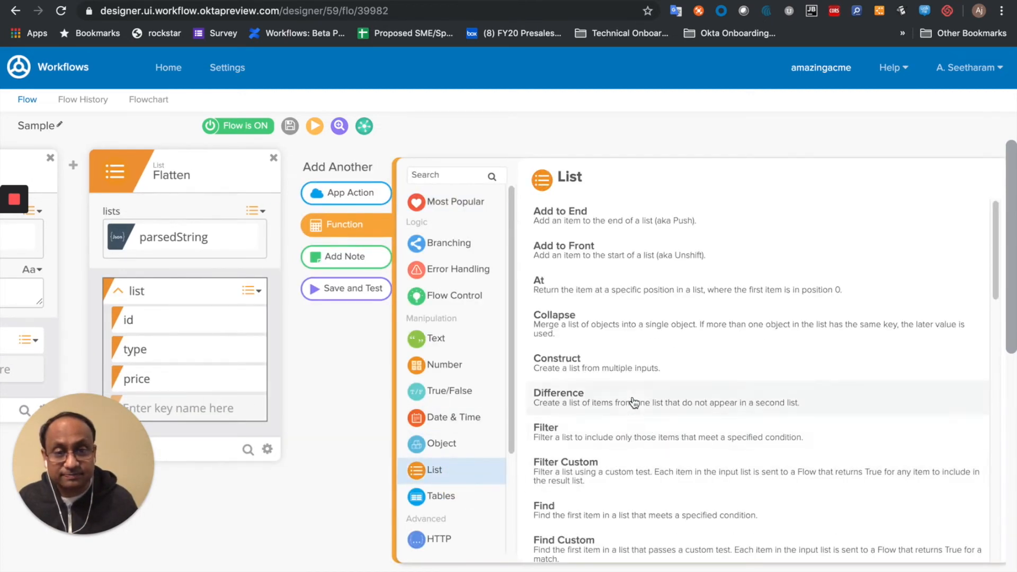
scroll(down, 3)
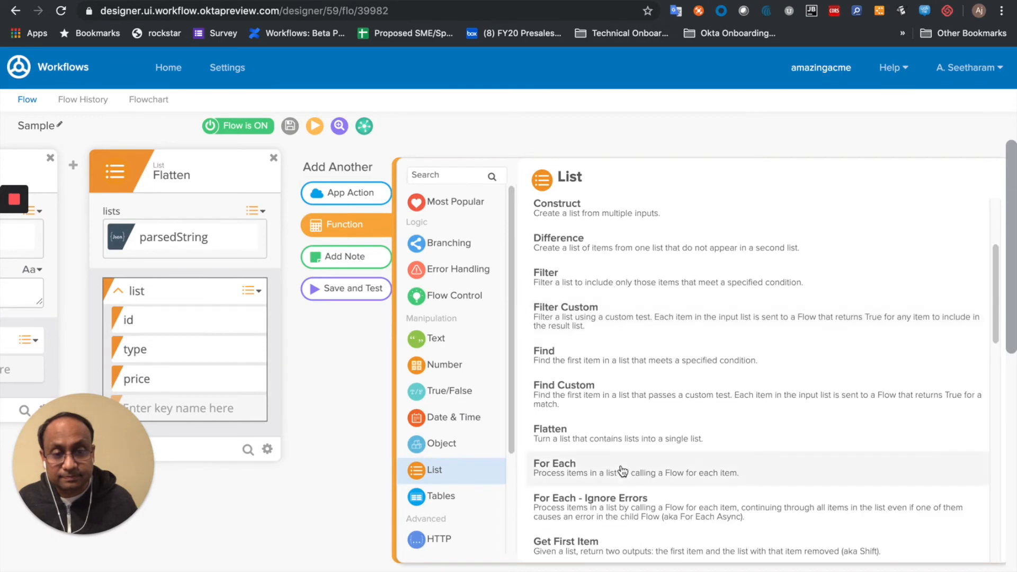
click(554, 467)
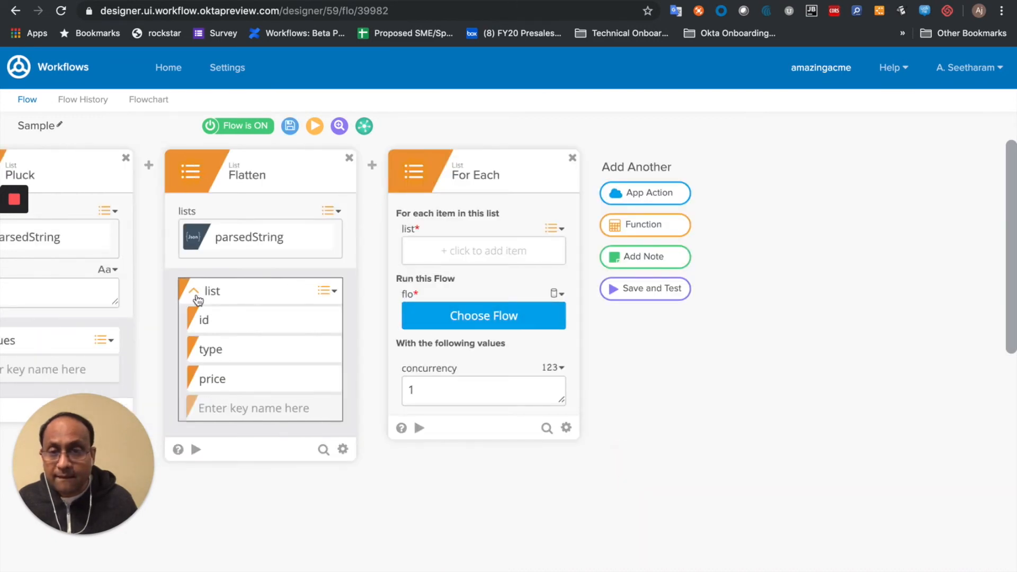
Loop For Each over Flatten's list running the 1.1 Sample flow with each item's id and type.
click(483, 251)
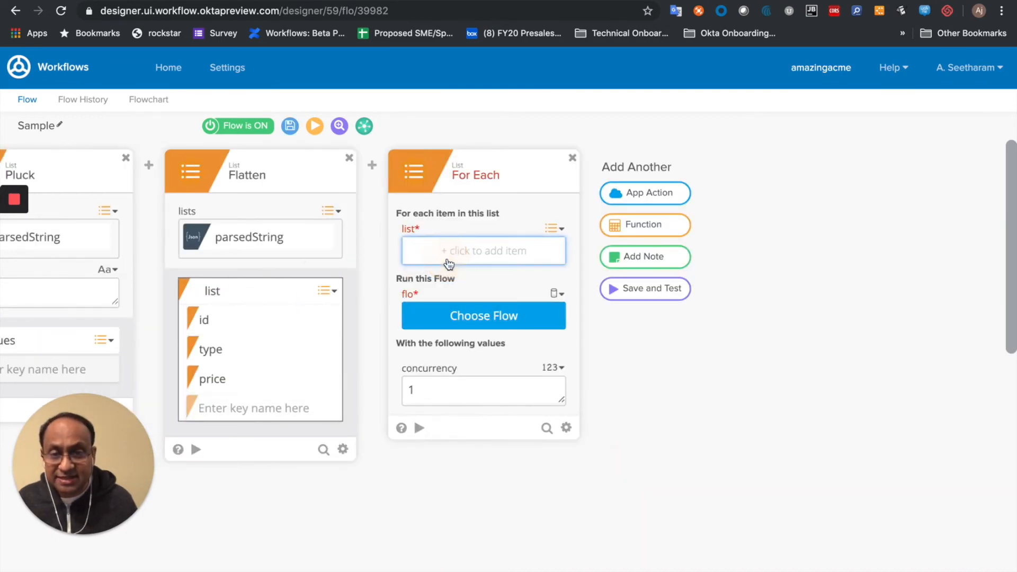
click(483, 316)
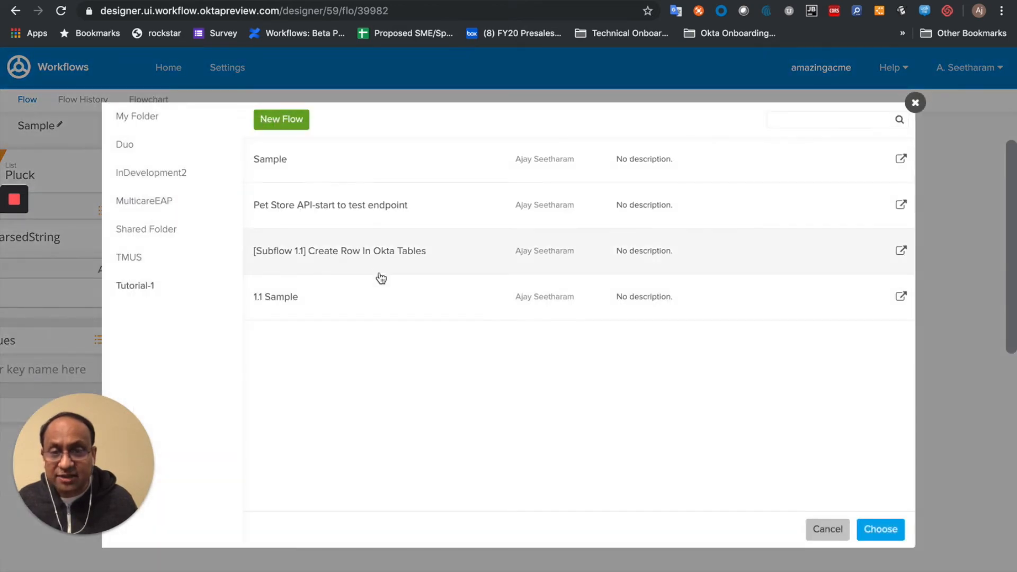
click(276, 297)
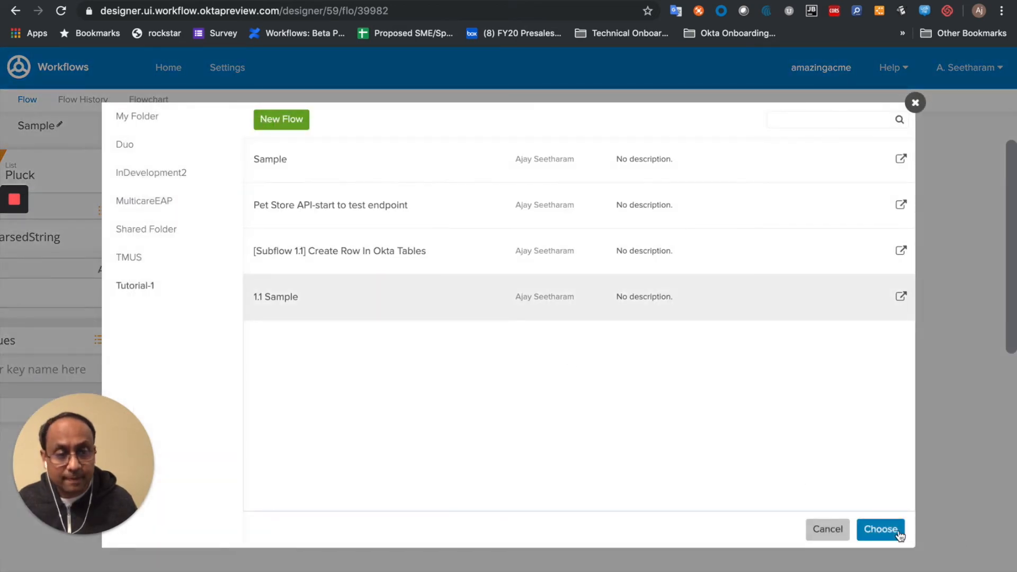
click(881, 529)
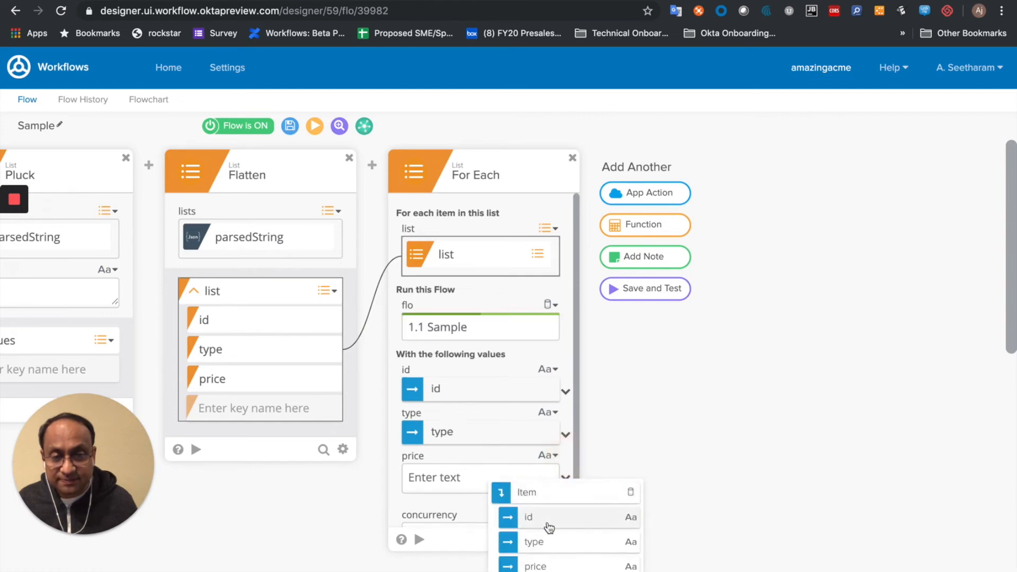
Pass each item's price at concurrency 3, then start a test run of the Sample flow.
click(534, 565)
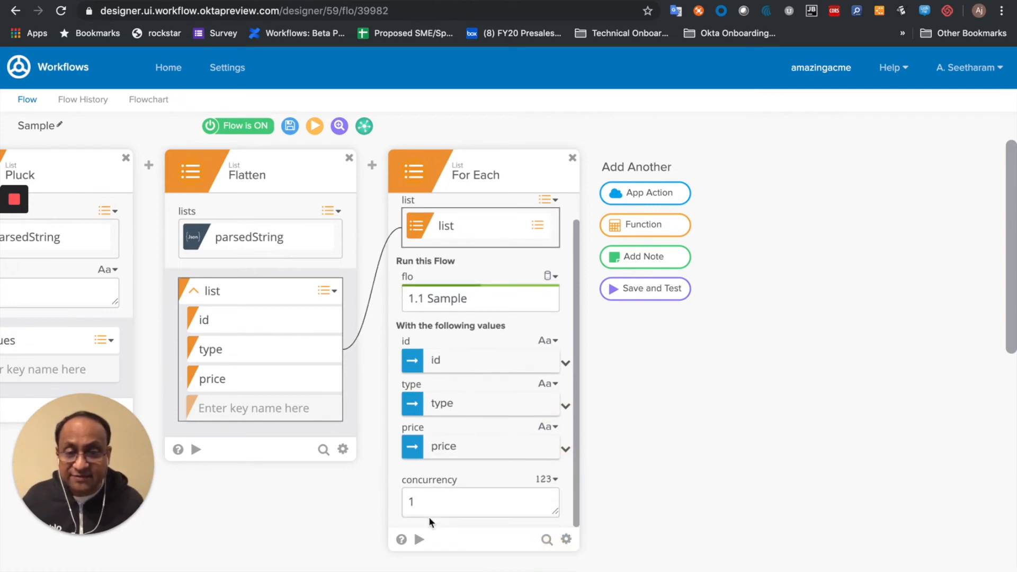
text(3)
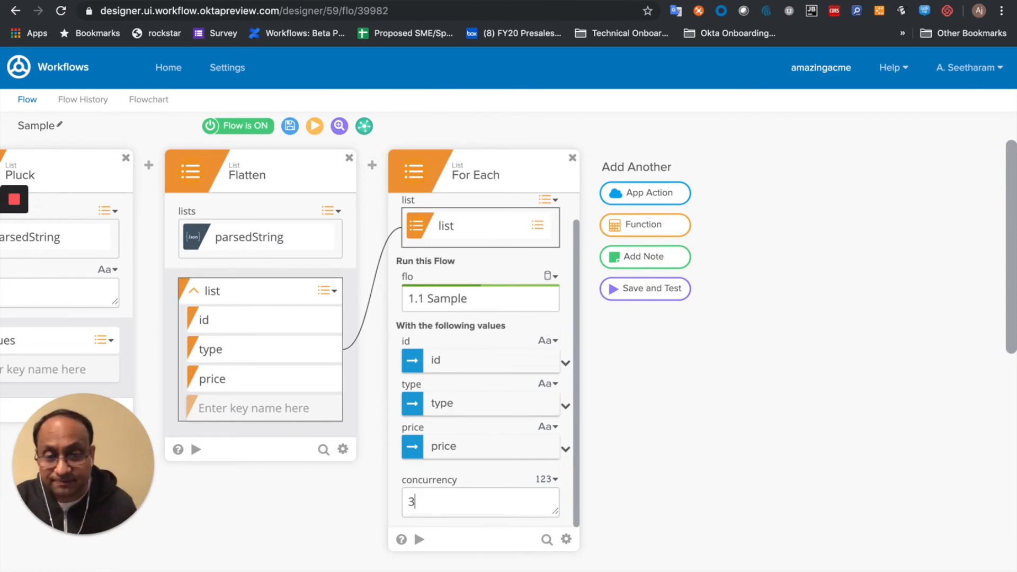
mouse_move(310, 170)
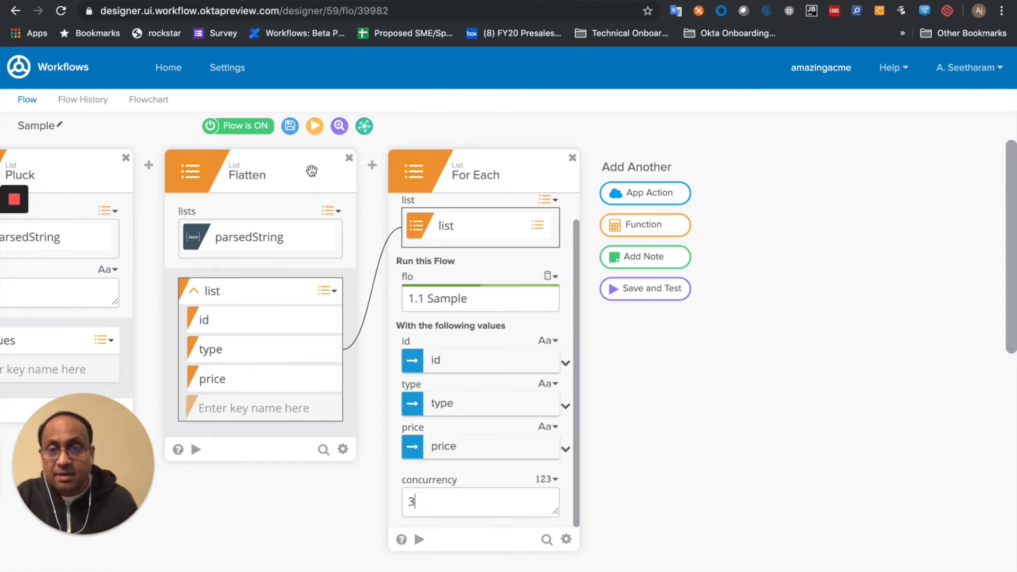
mouse_move(314, 126)
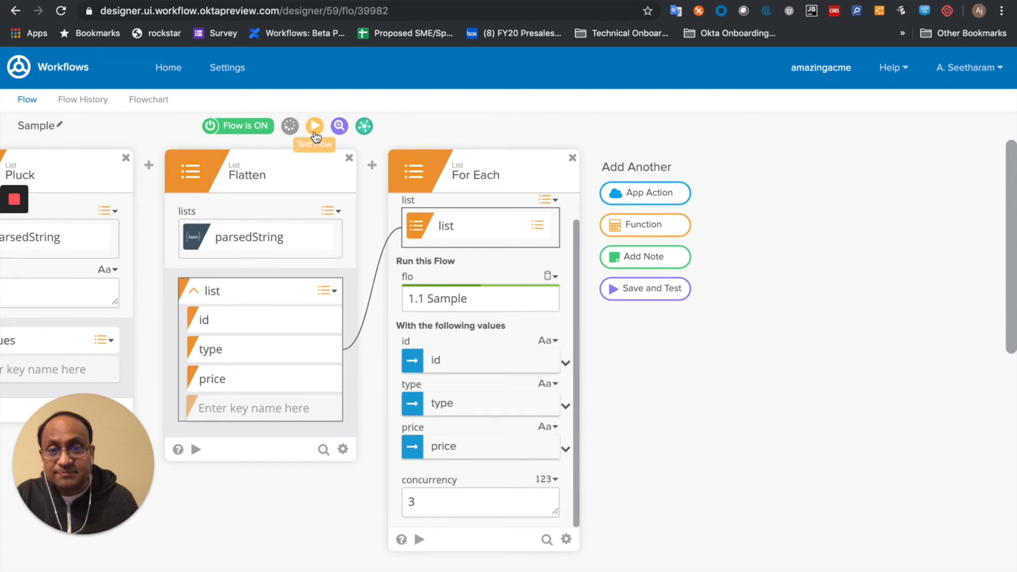
click(290, 126)
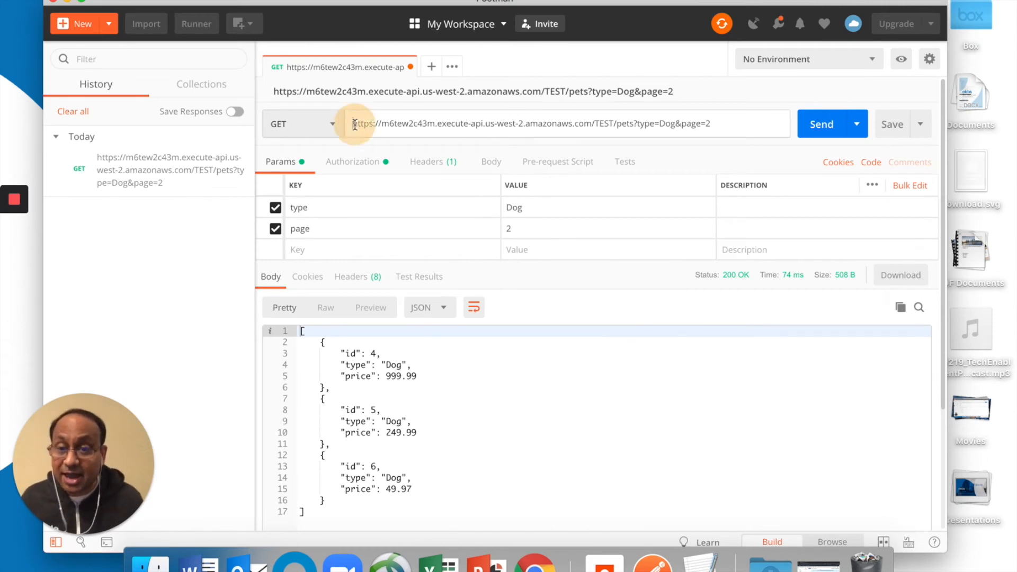
triple_click(530, 123)
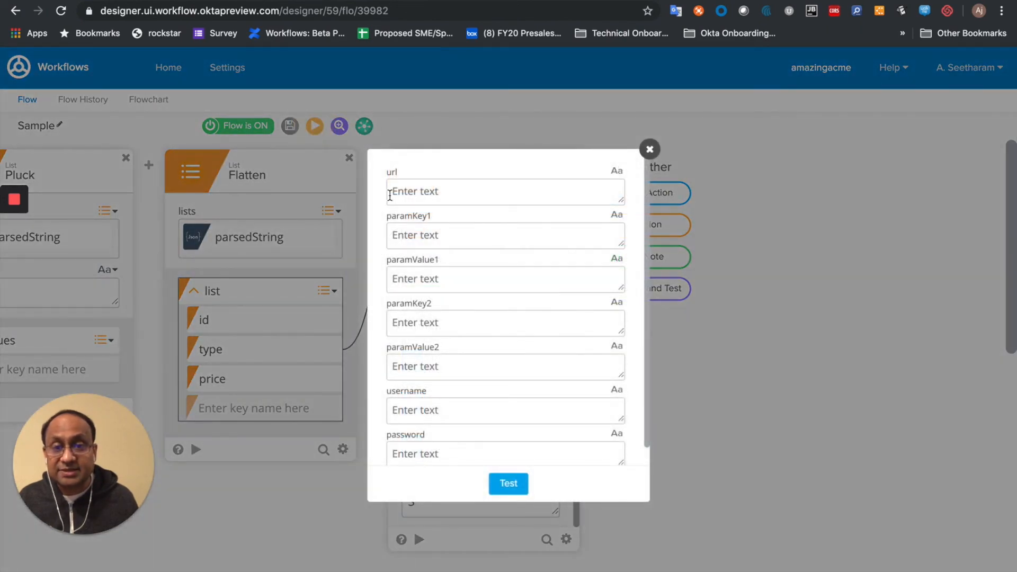
Fill the test inputs: pets API URL, type Dog, page 2, username admin and password.
text(https://m6tew2c43m.execute-api.us-west-2.amazonaws.com/TEST/pets)
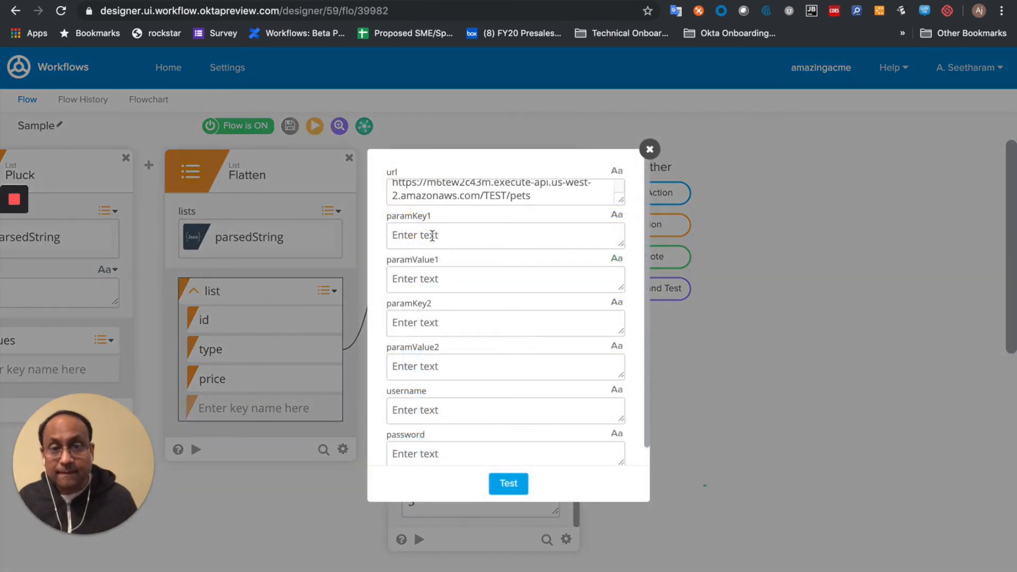
text(type)
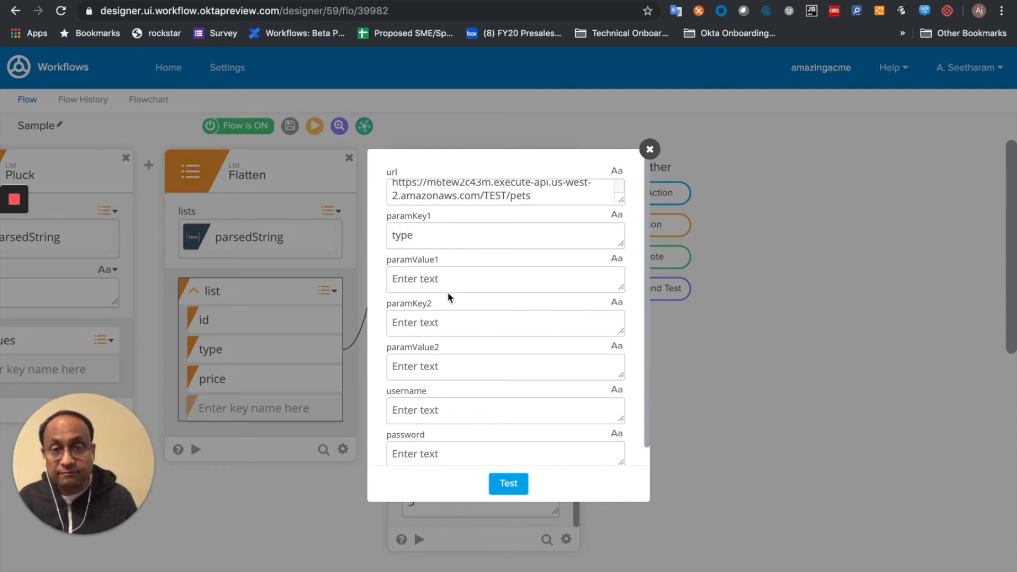
text(Dog)
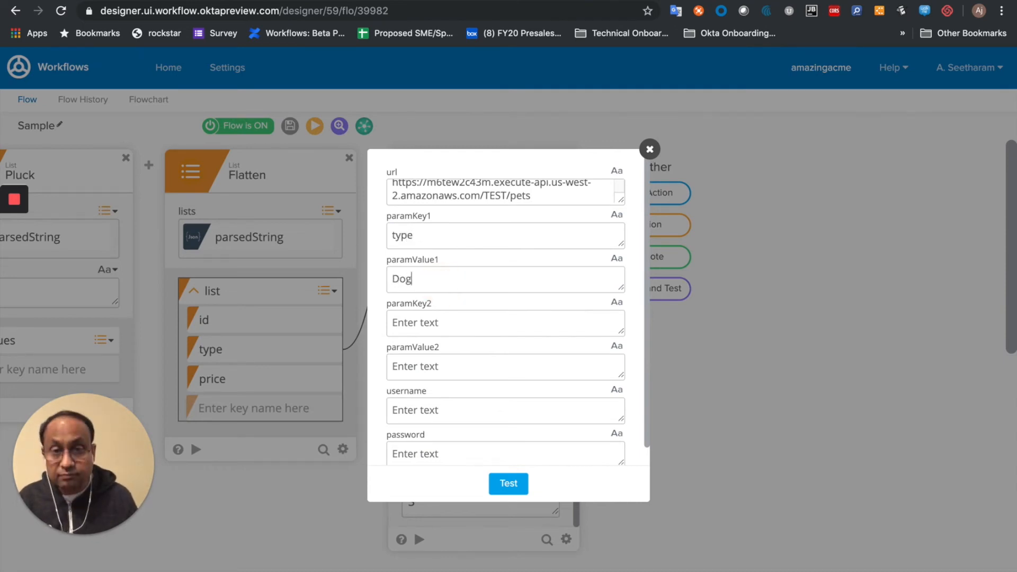
text(page)
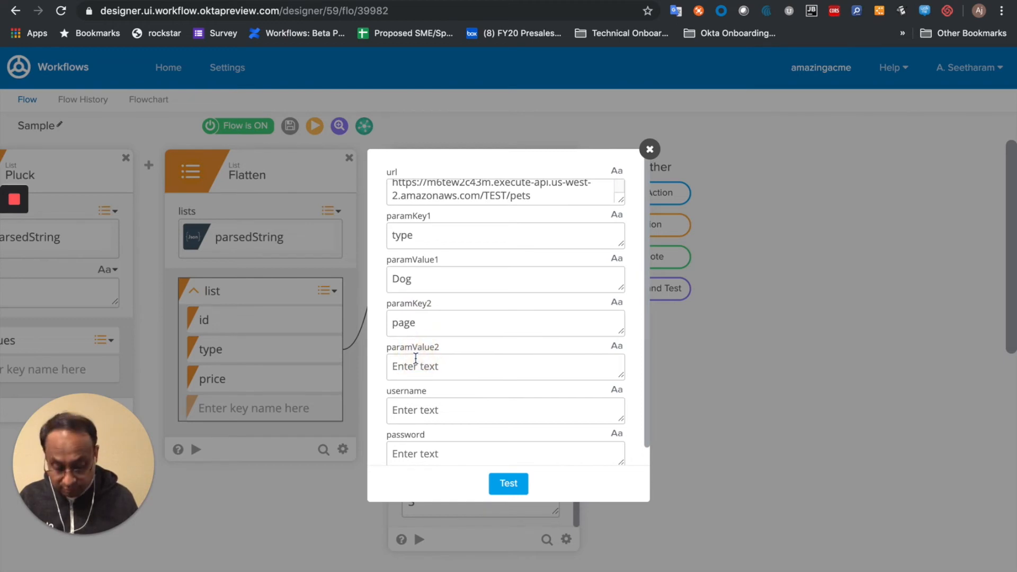
text(admin)
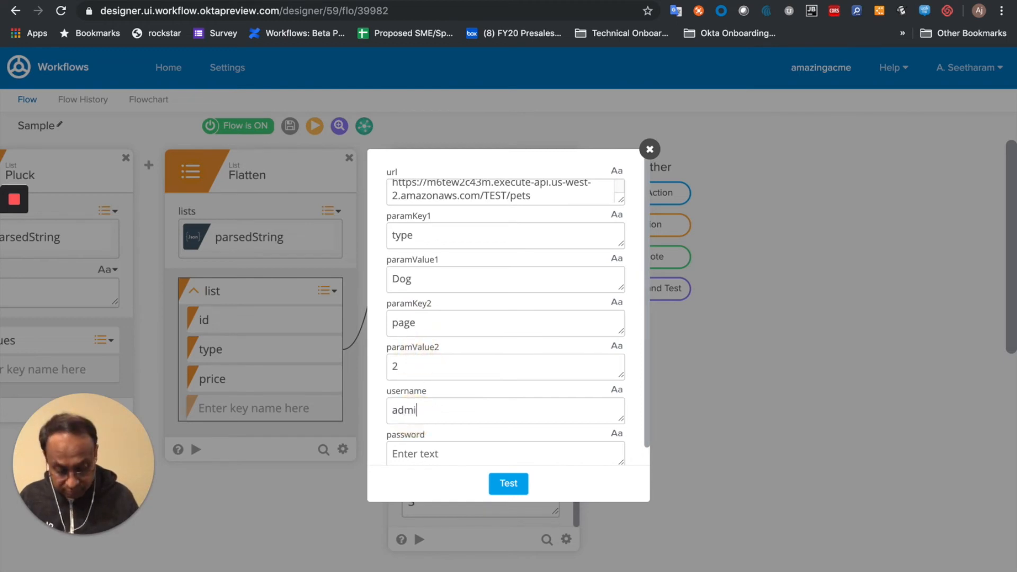
text(secre)
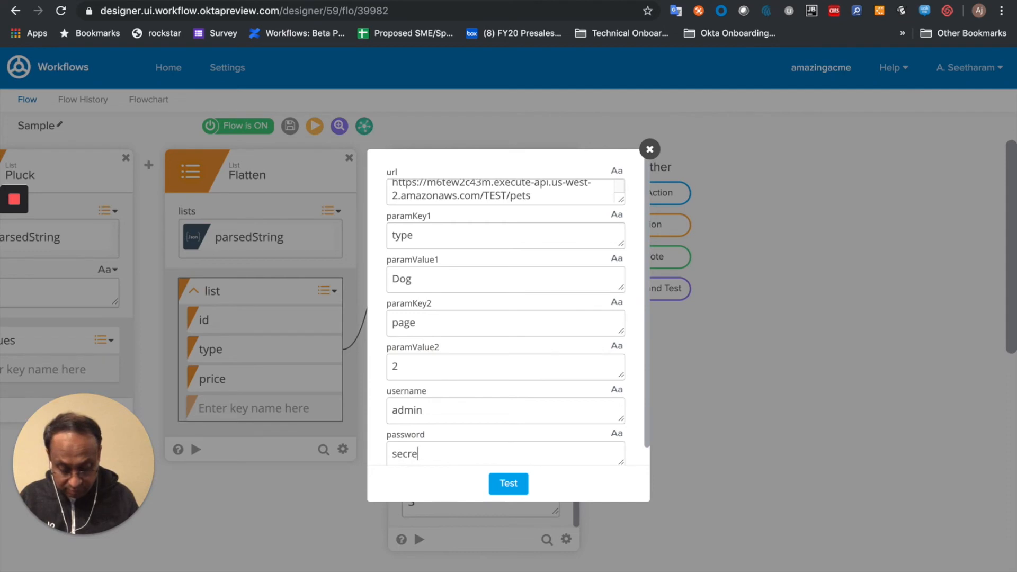
Run the test with these inputs and load its execution history.
click(509, 484)
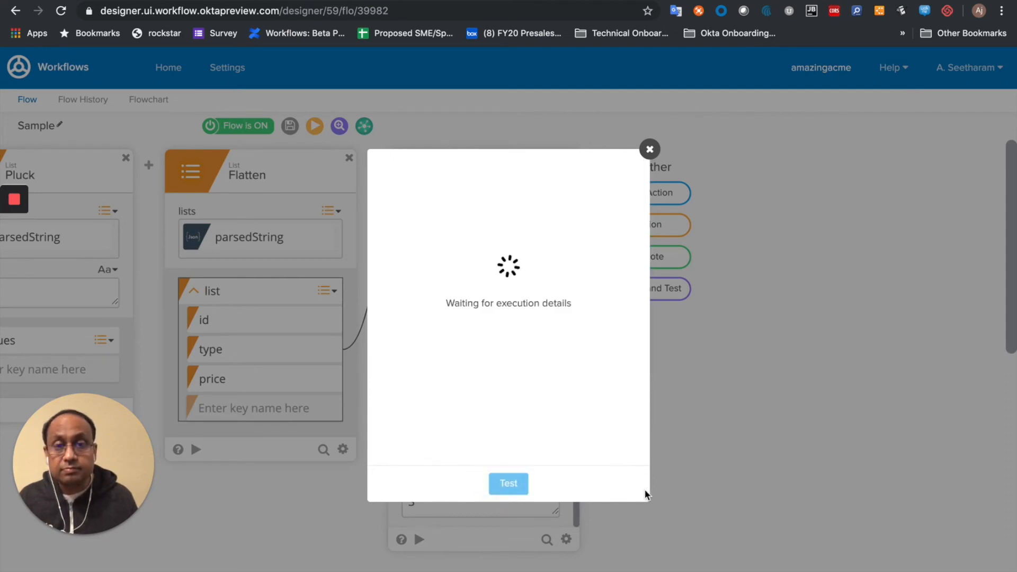
click(508, 483)
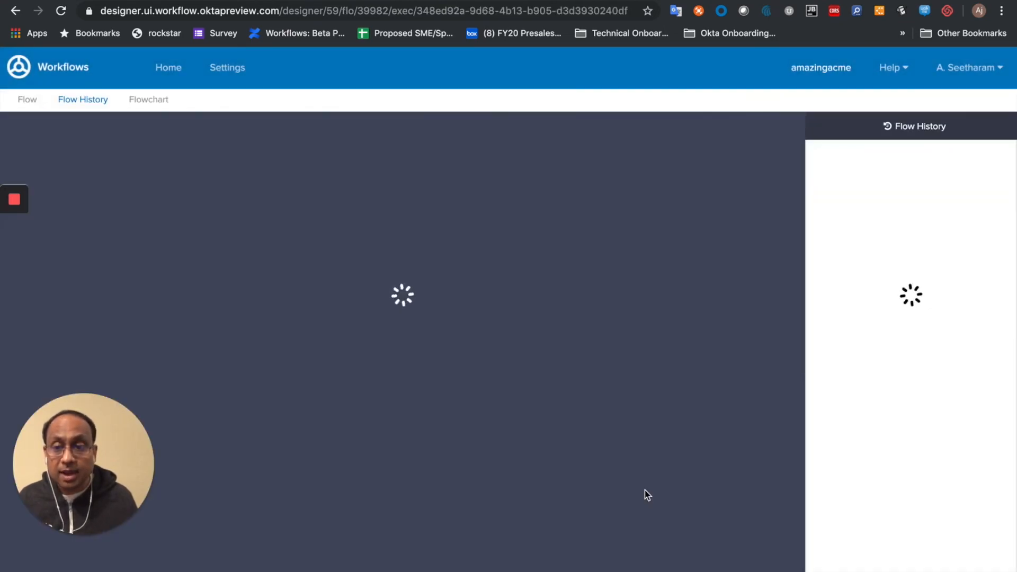
mouse_move(302, 372)
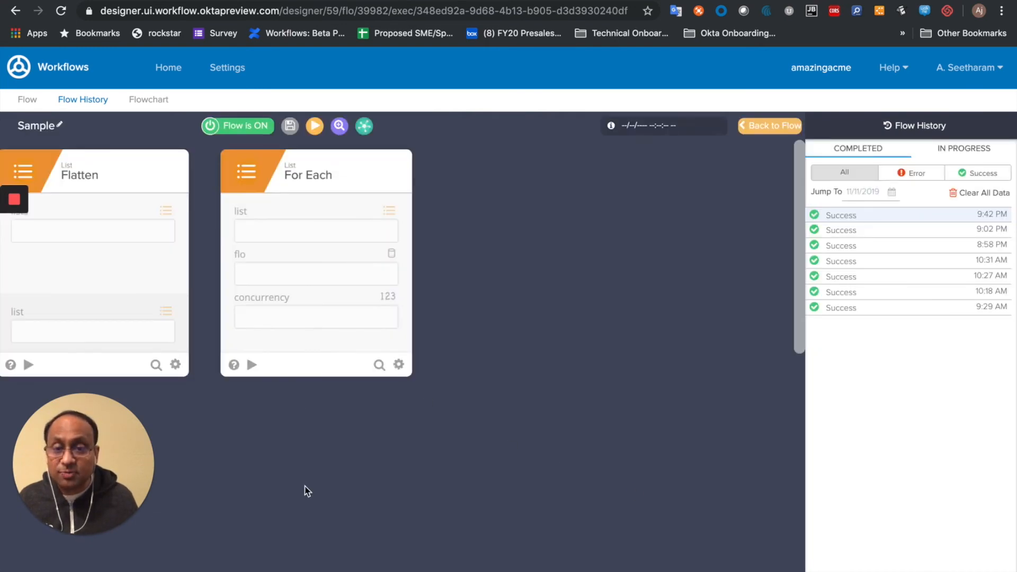
mouse_move(355, 519)
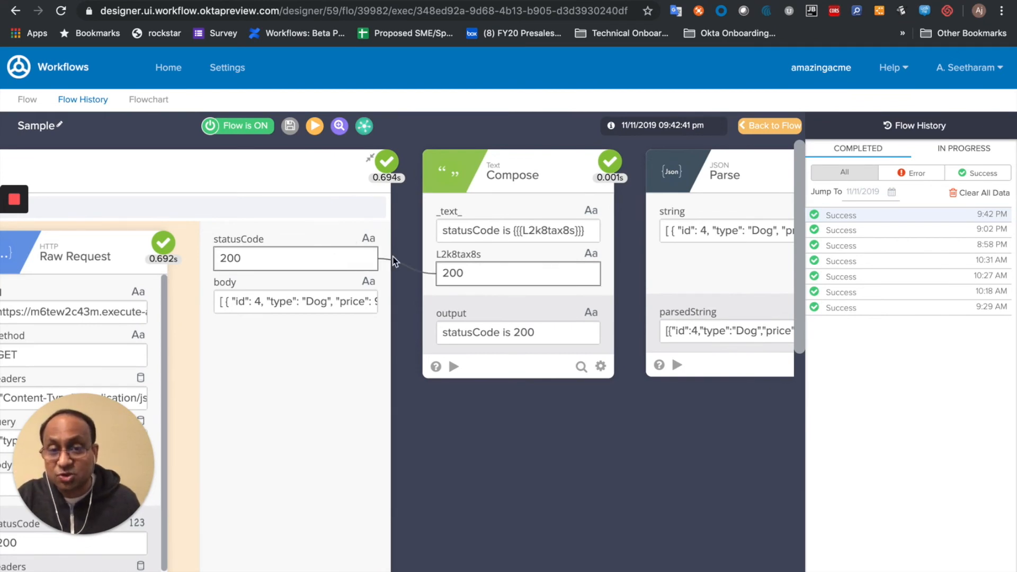
mouse_move(492, 247)
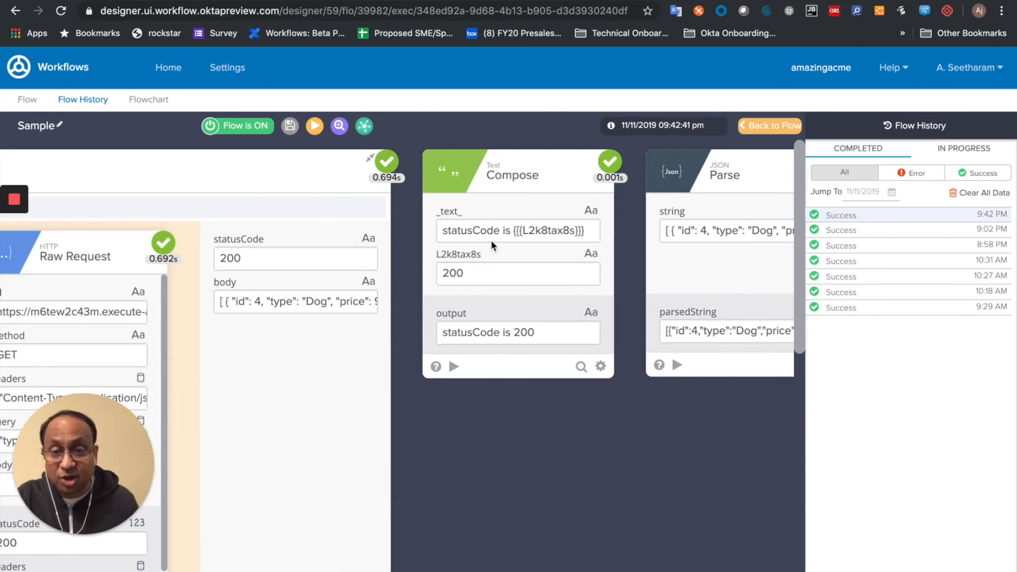
mouse_move(510, 439)
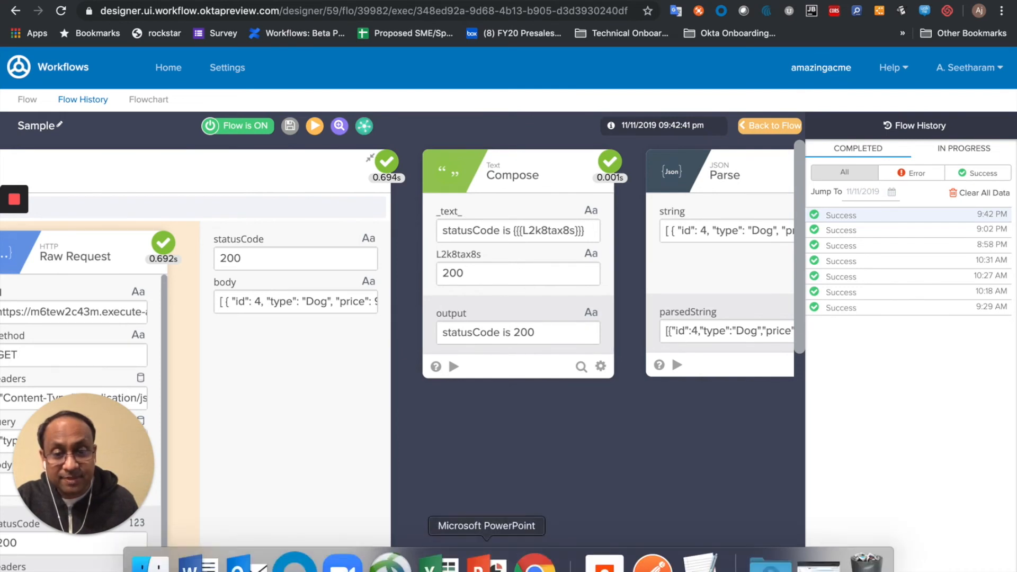
mouse_move(439, 561)
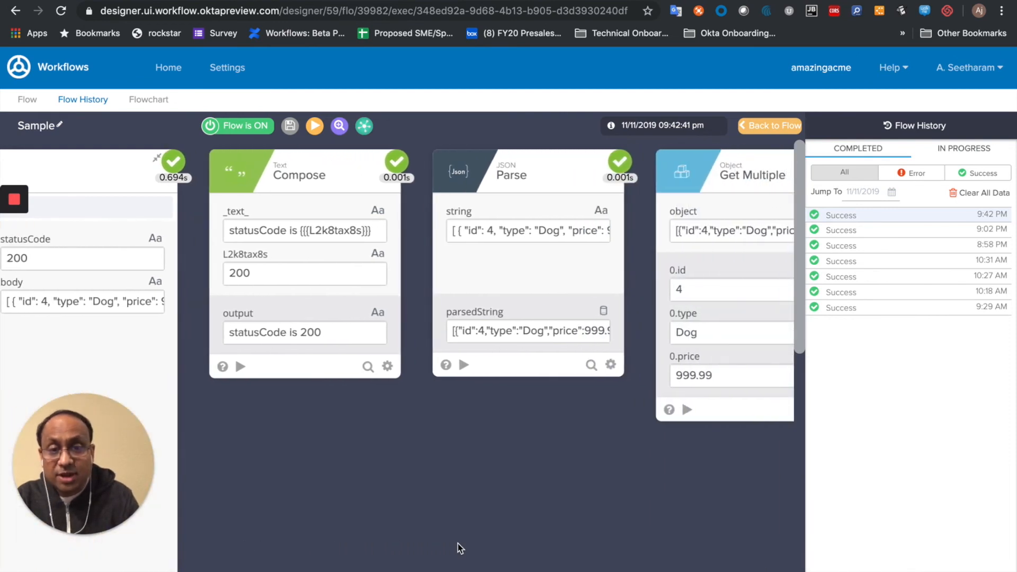
mouse_move(507, 290)
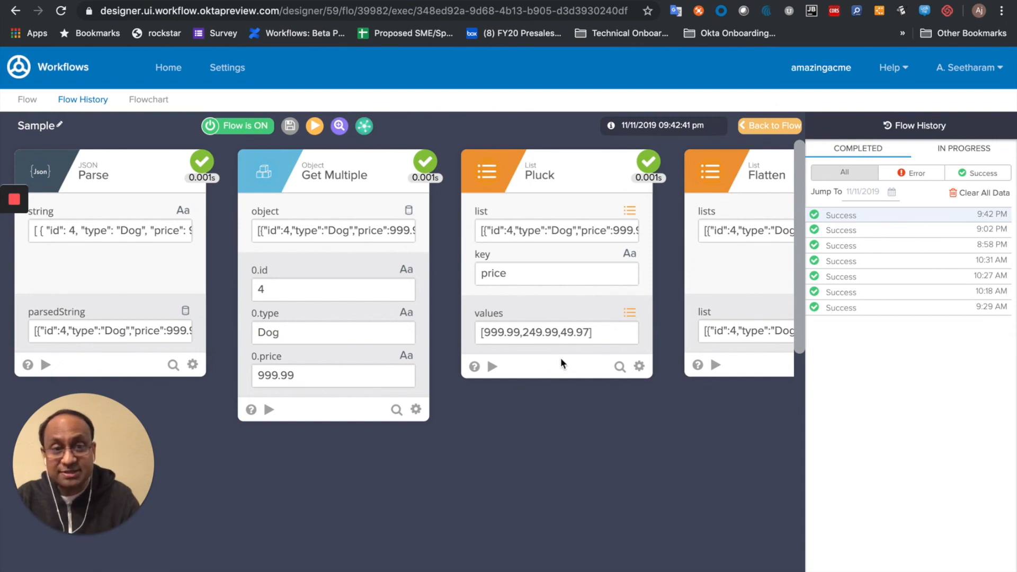
Scroll across the 9:42 PM run's cards from Raw Request to For Each with plucked prices 999.99, 249.99, 49.97.
scroll(right, 3)
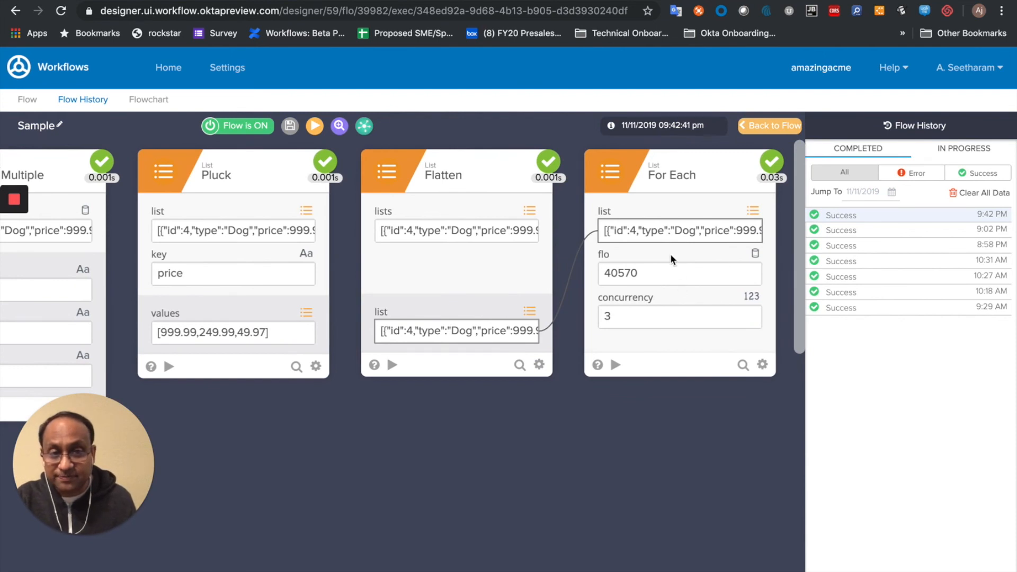
mouse_move(169, 68)
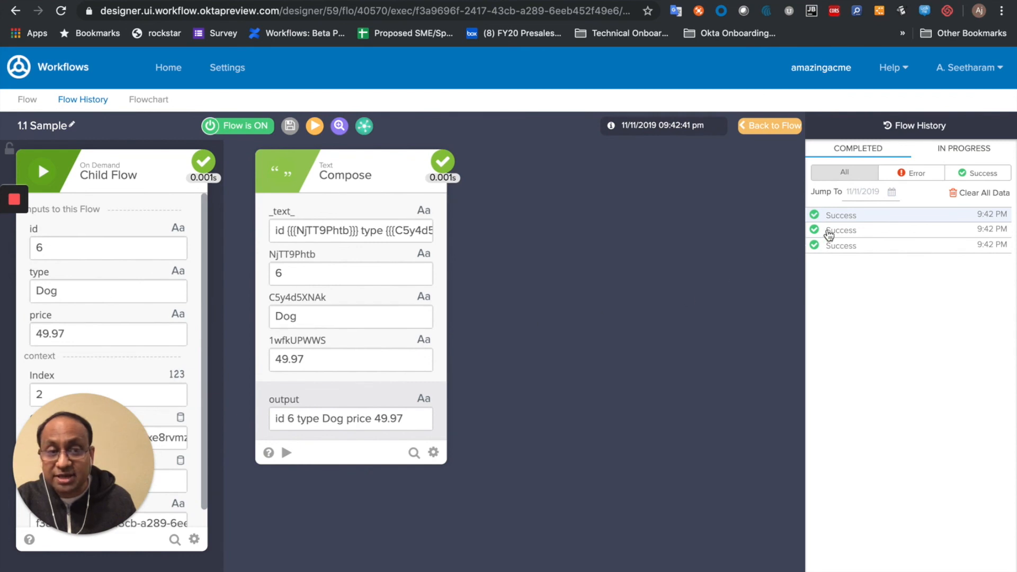
View the 9:42 PM child runs of 1.1 Sample for dog ids 4 and 5.
click(841, 245)
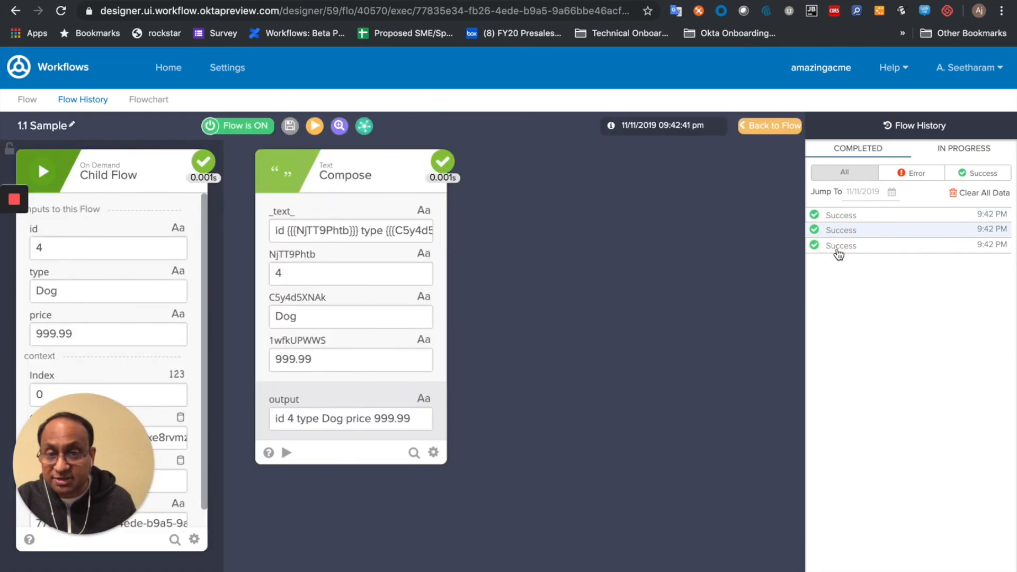
click(840, 245)
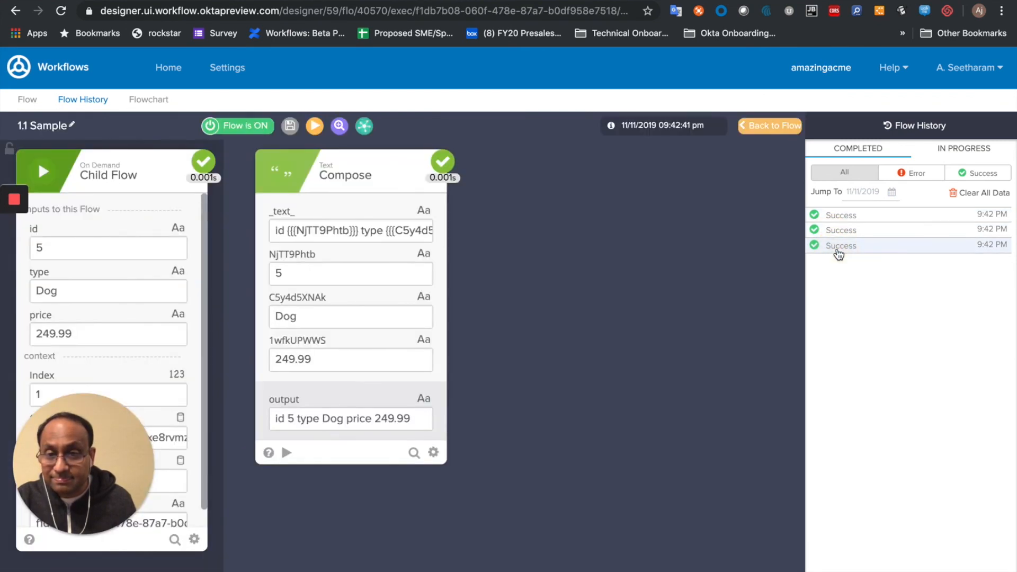